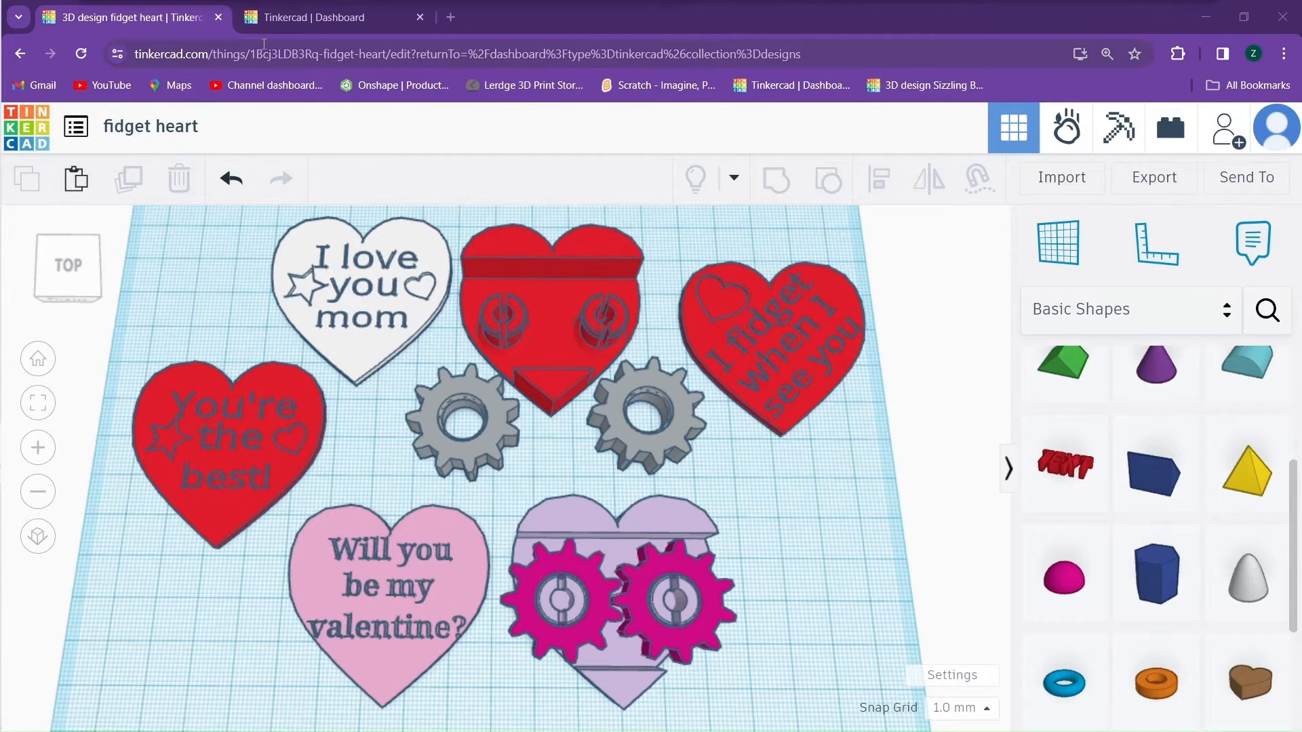
mouse_move(333, 16)
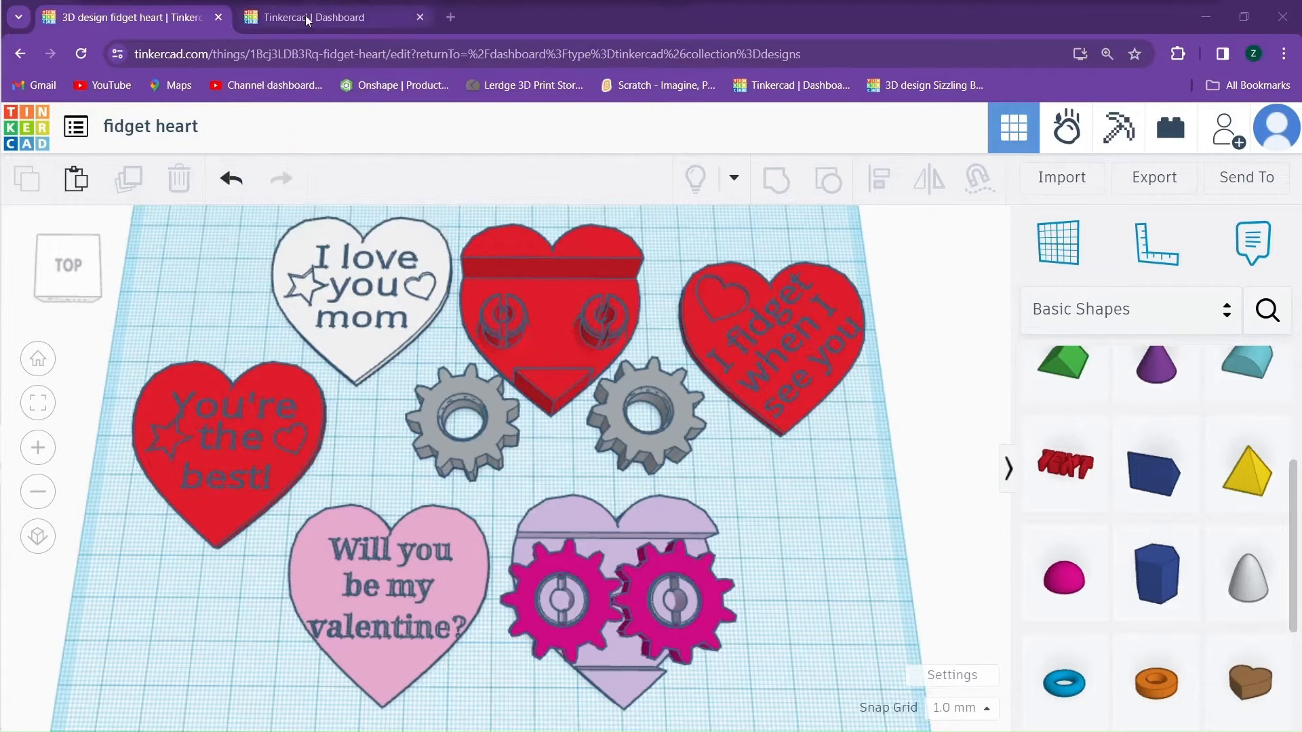
Switch to the Tinkercad dashboard tab and show the Designs list.
click(320, 16)
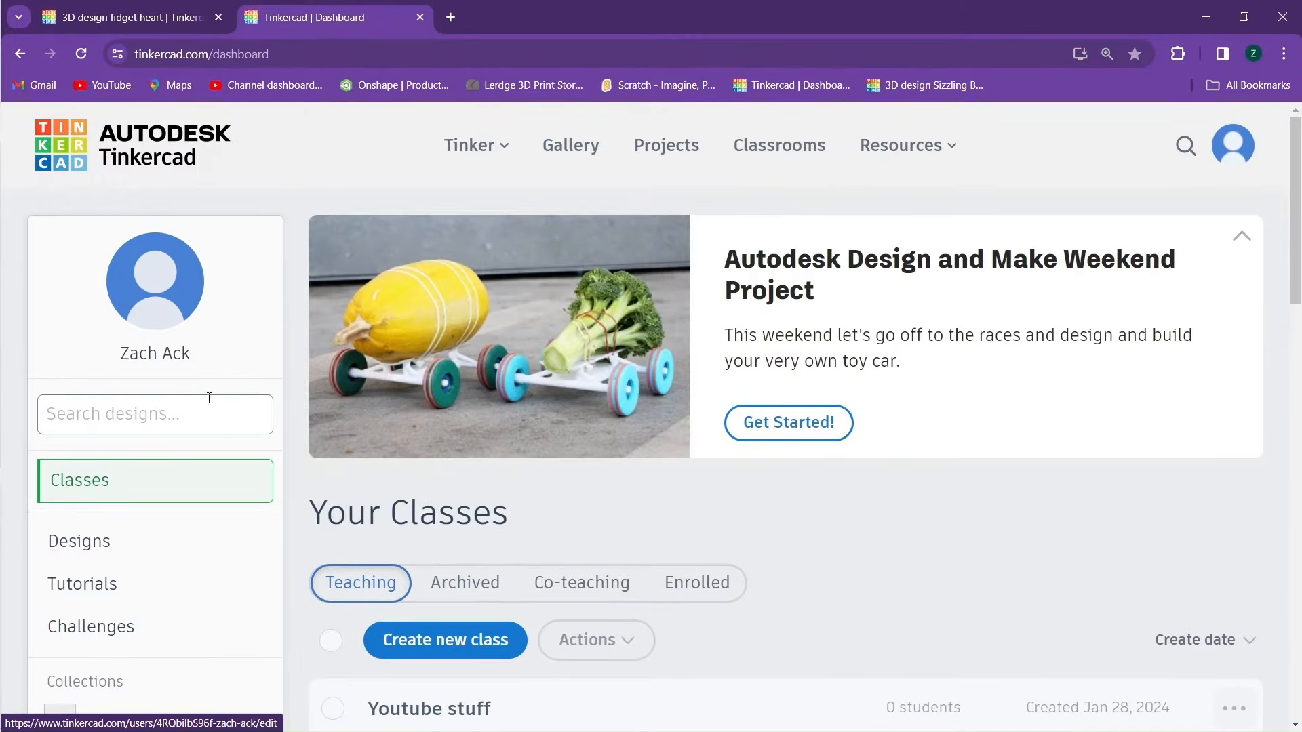
mouse_move(78, 541)
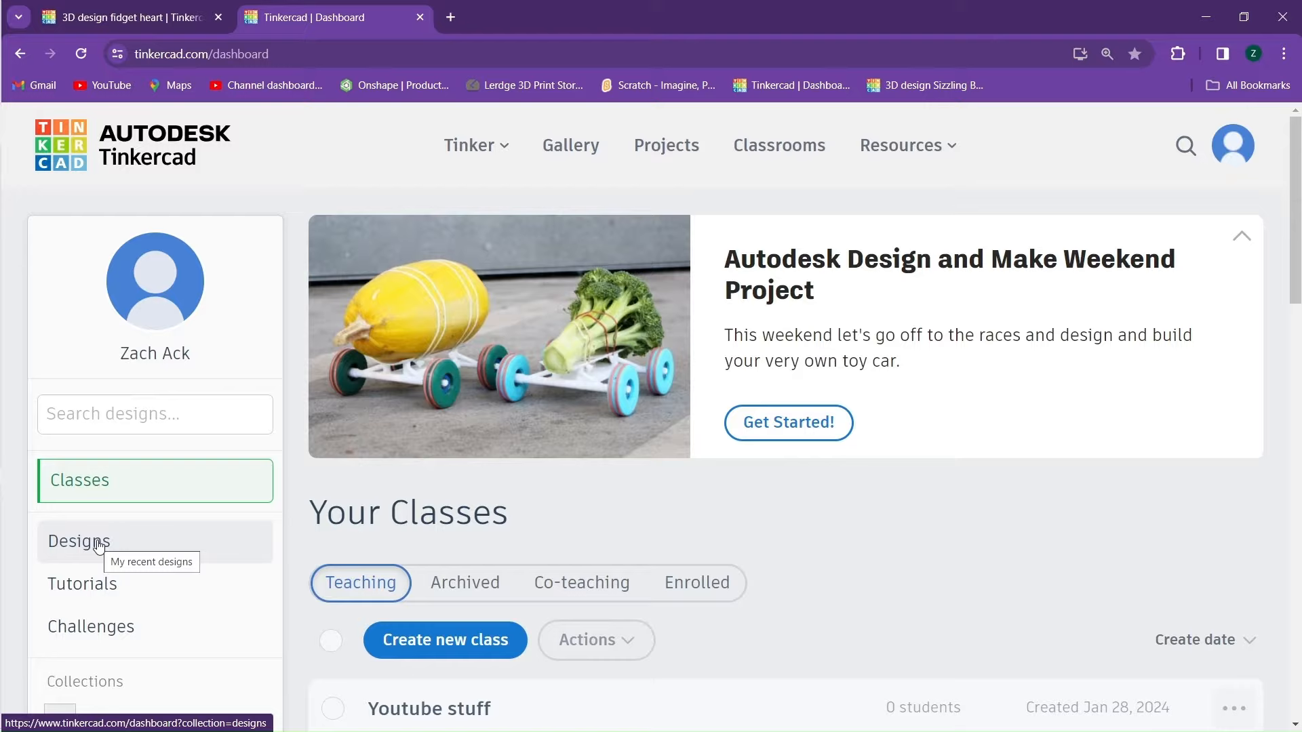
click(78, 541)
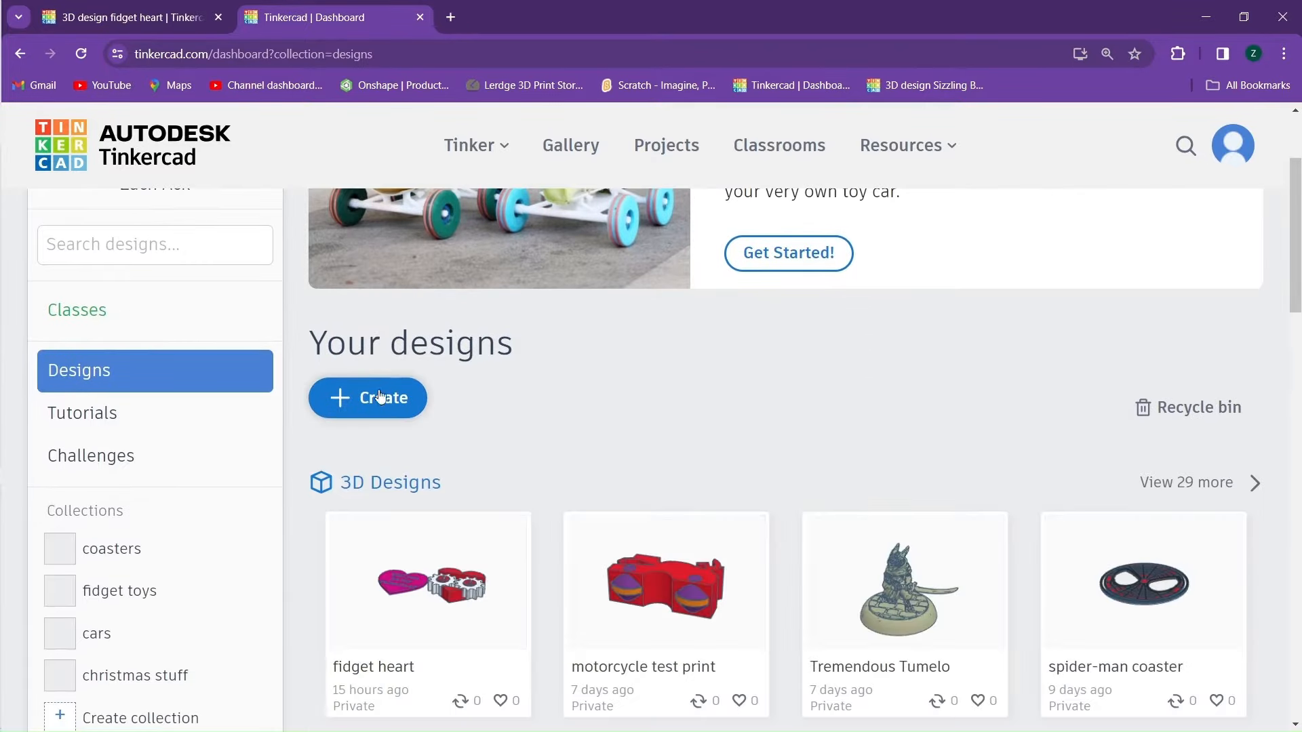
Start a new design with a Heart shape, viewed from top, with its width set to 47 mm.
click(367, 397)
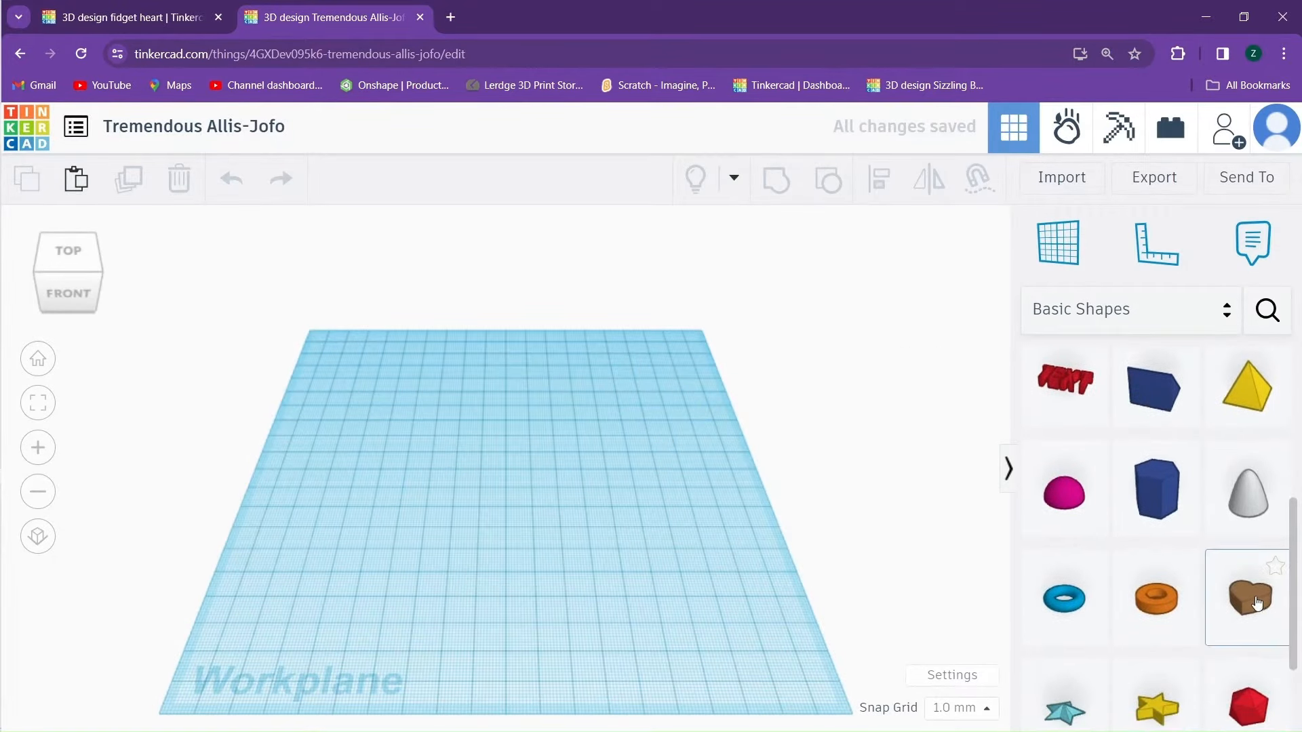
click(1247, 597)
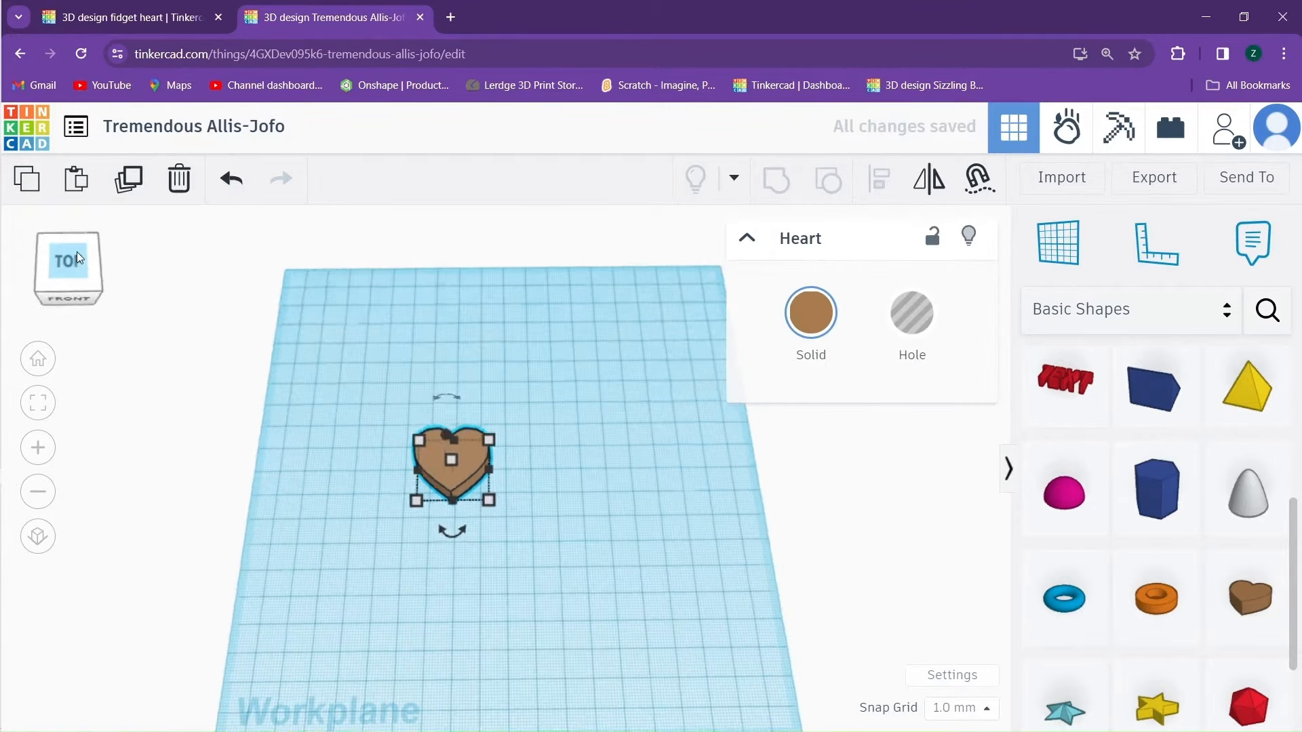
click(68, 258)
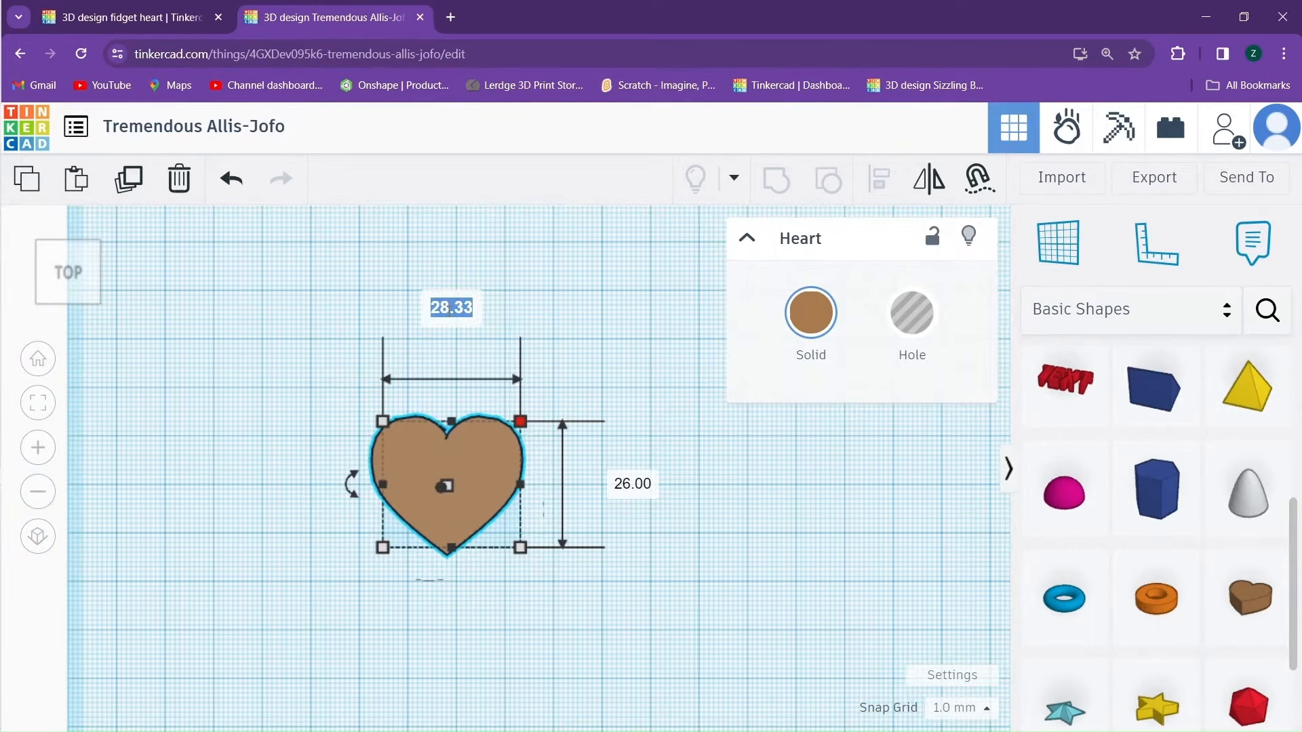
text(47)
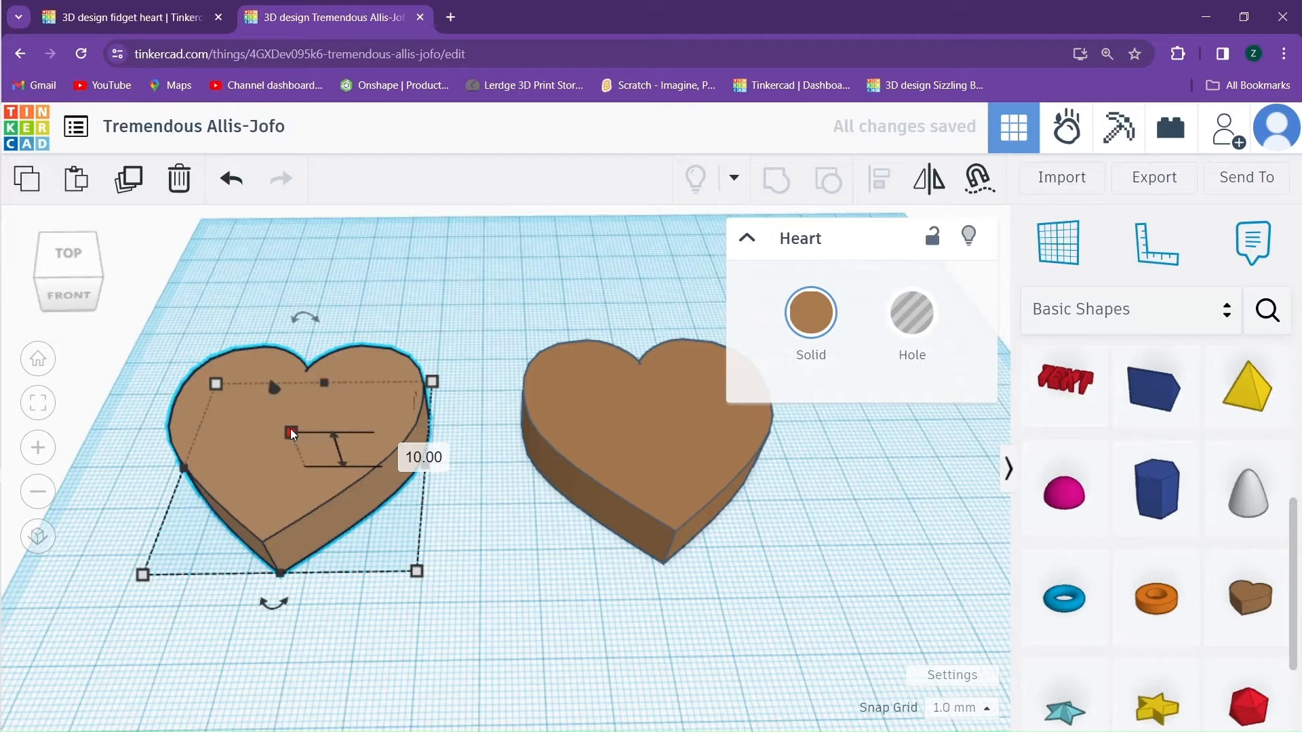
Lower one heart's height to 2 mm and raise the other heart to 11 mm.
drag(291, 432, 296, 446)
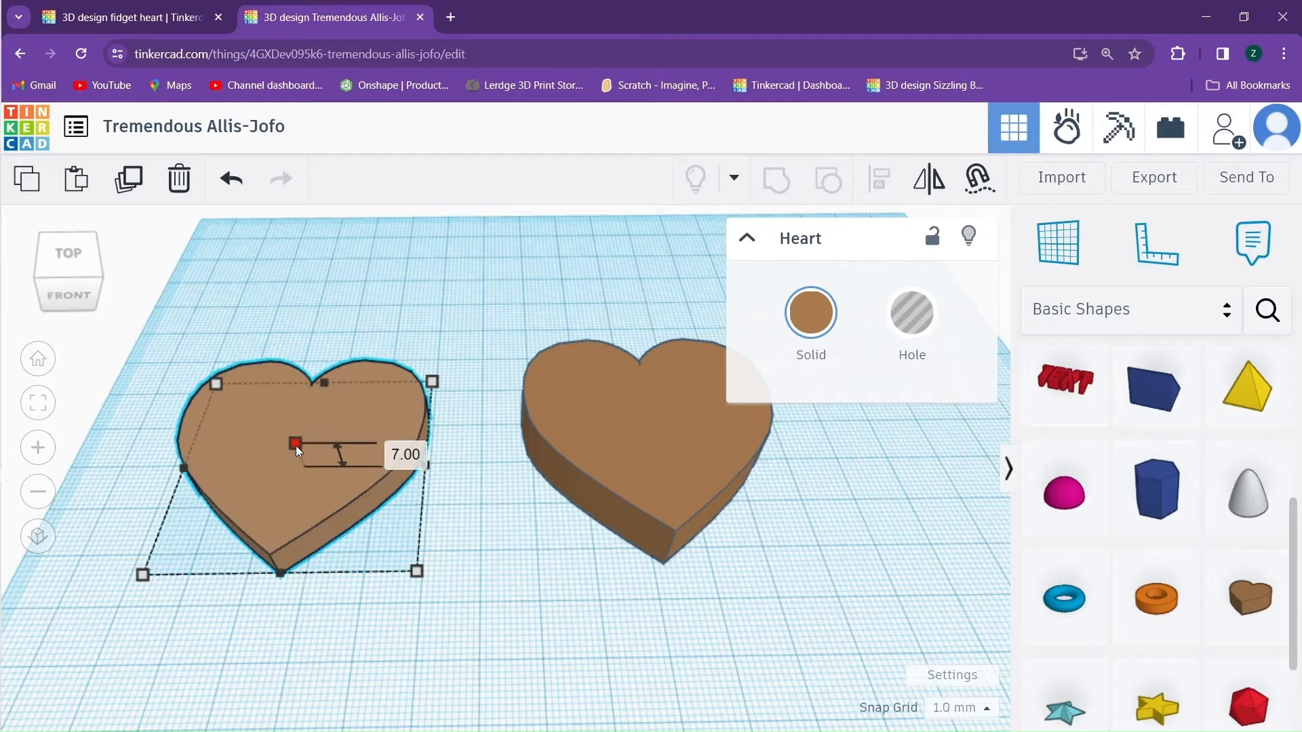
drag(294, 443, 301, 460)
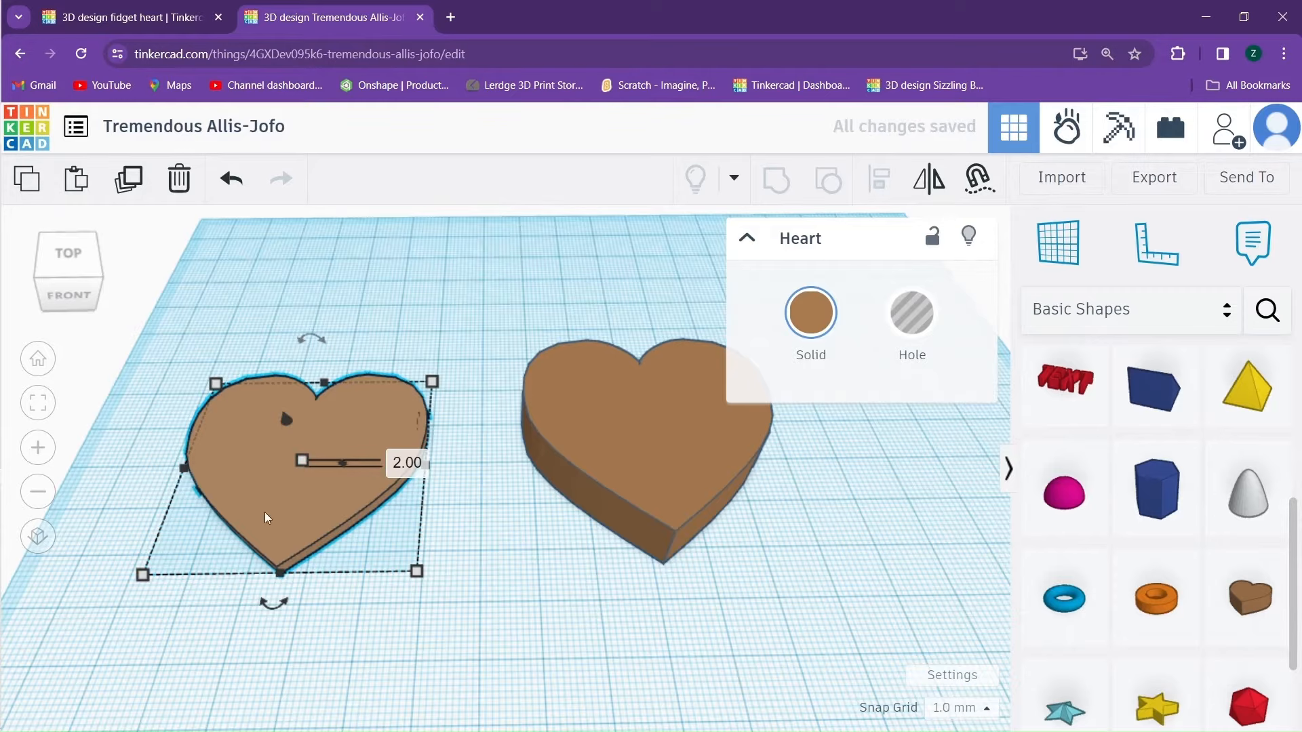
drag(278, 474, 257, 274)
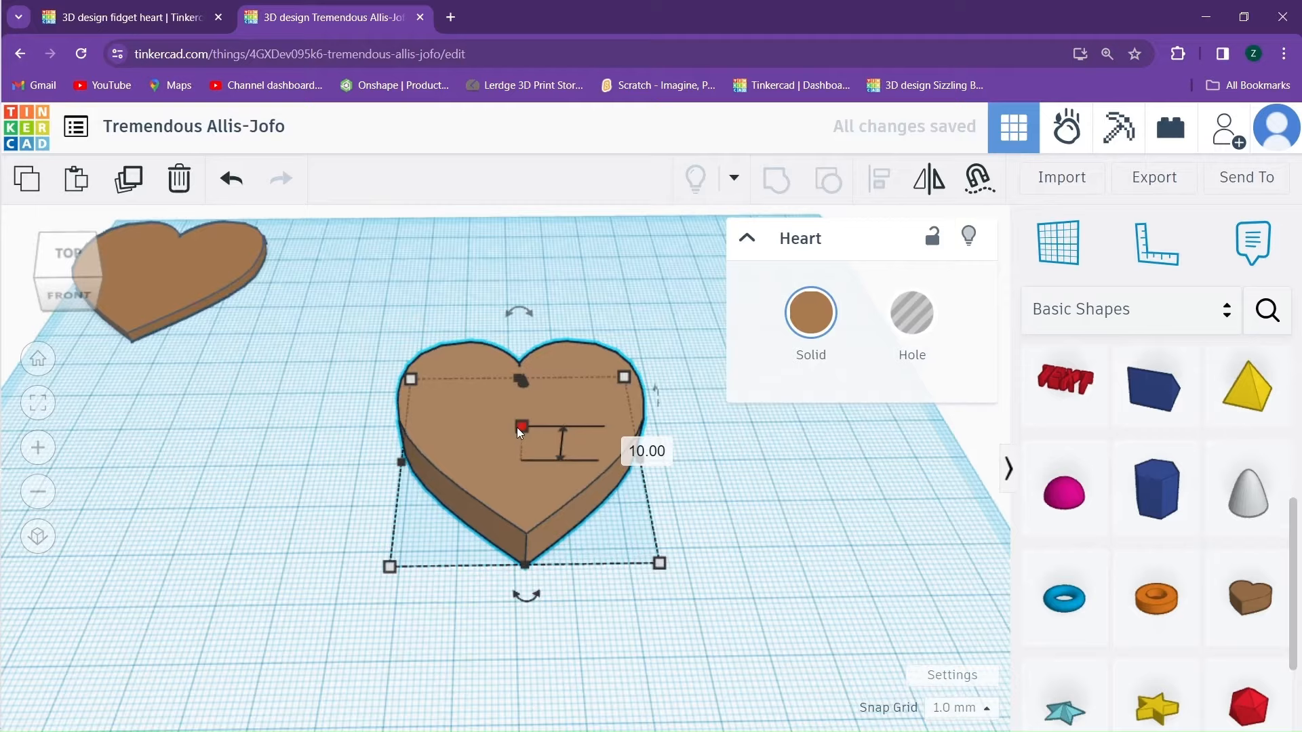
drag(522, 428, 521, 423)
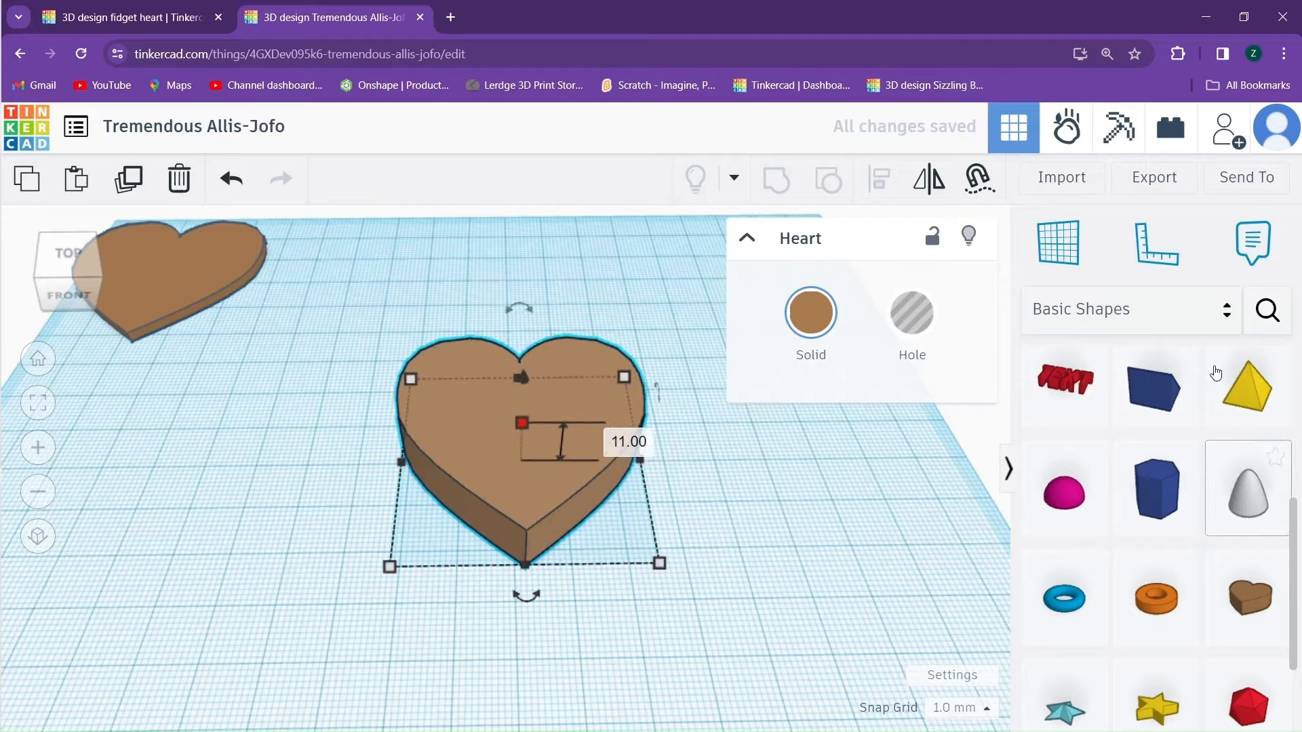
scroll(down, 3)
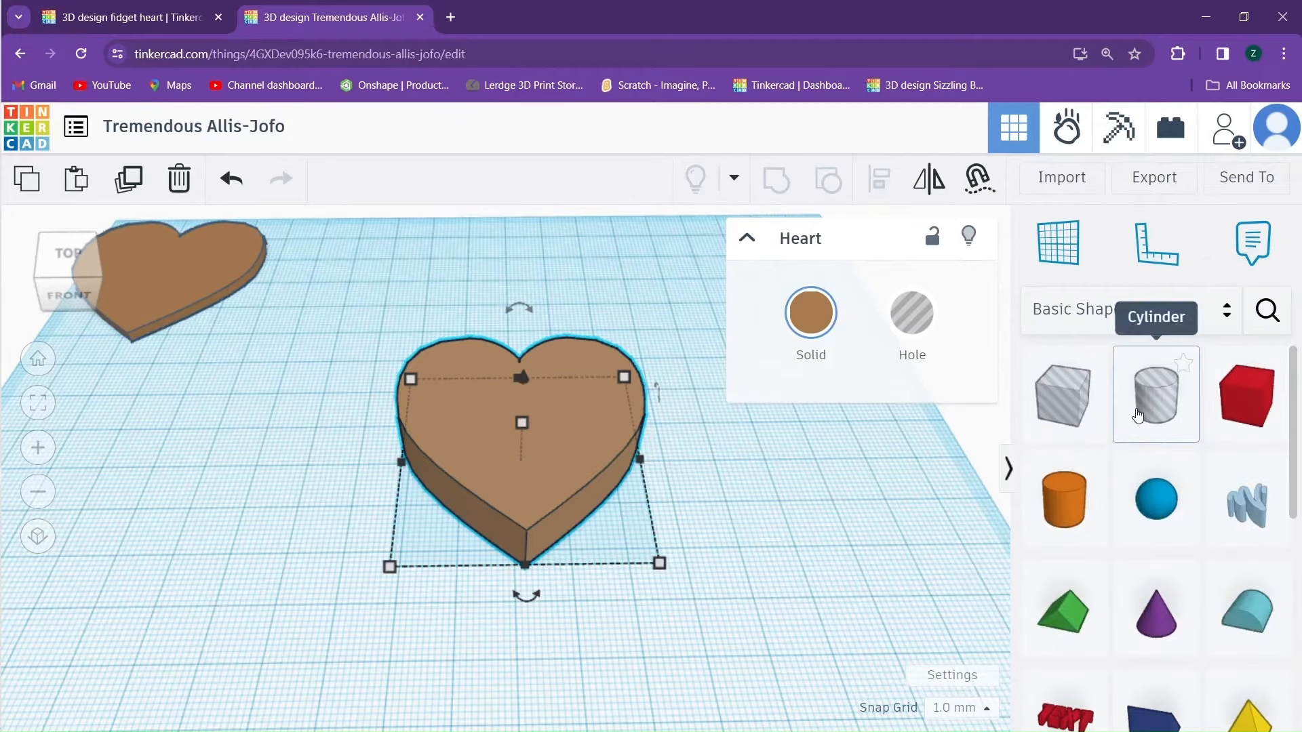
mouse_move(1063, 411)
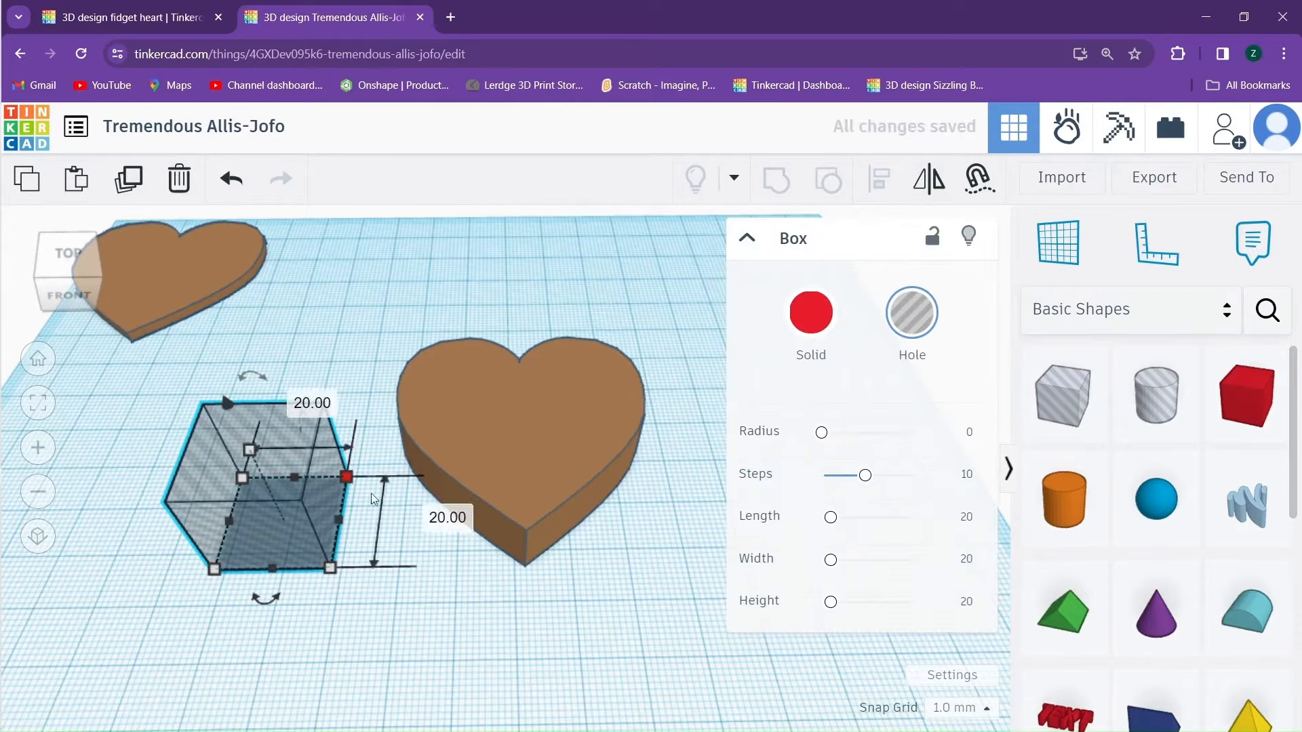
Resize the box hole to height 30 and width 60.
click(446, 517)
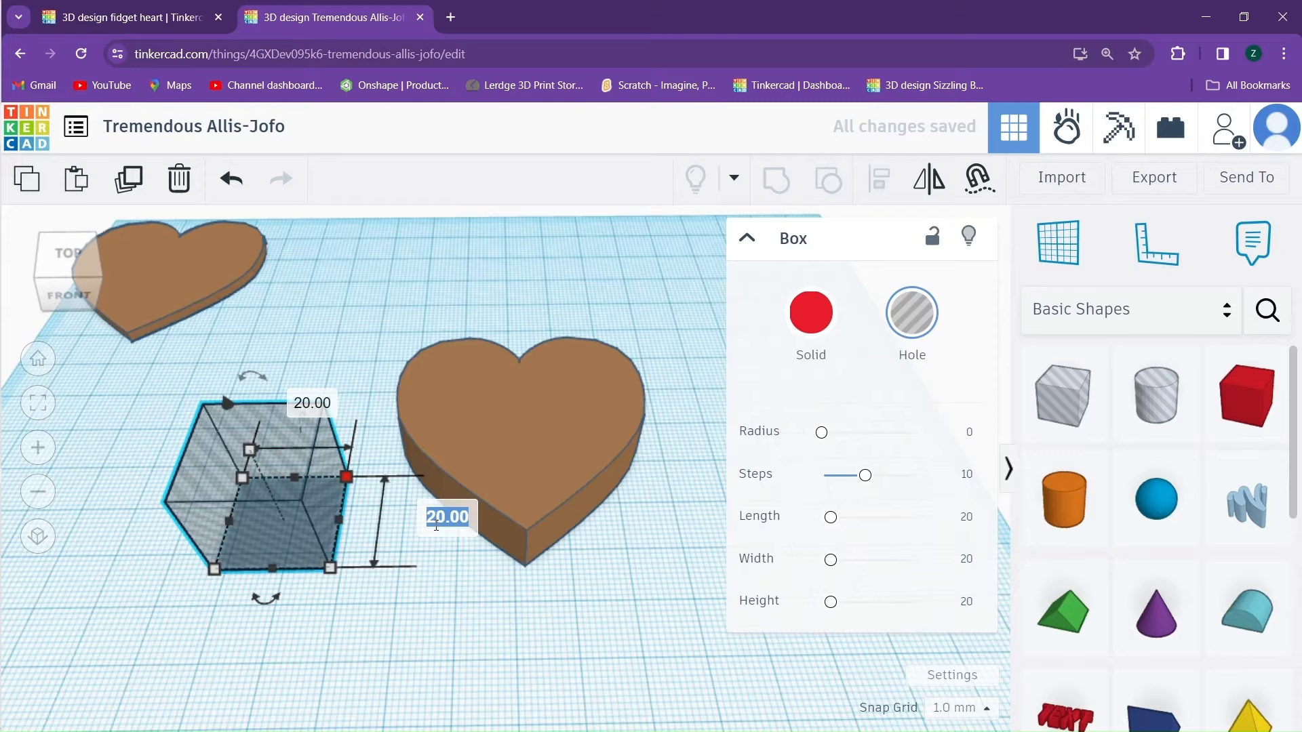
text(3)
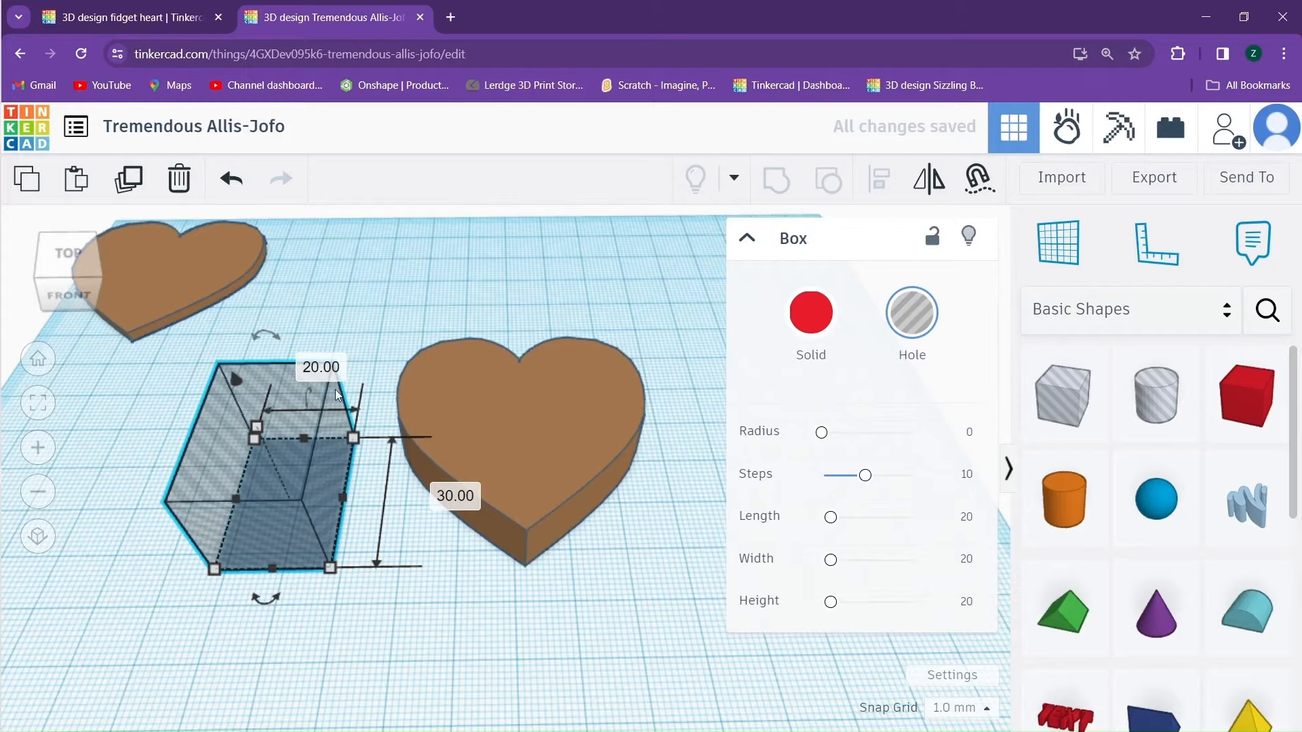
text(6)
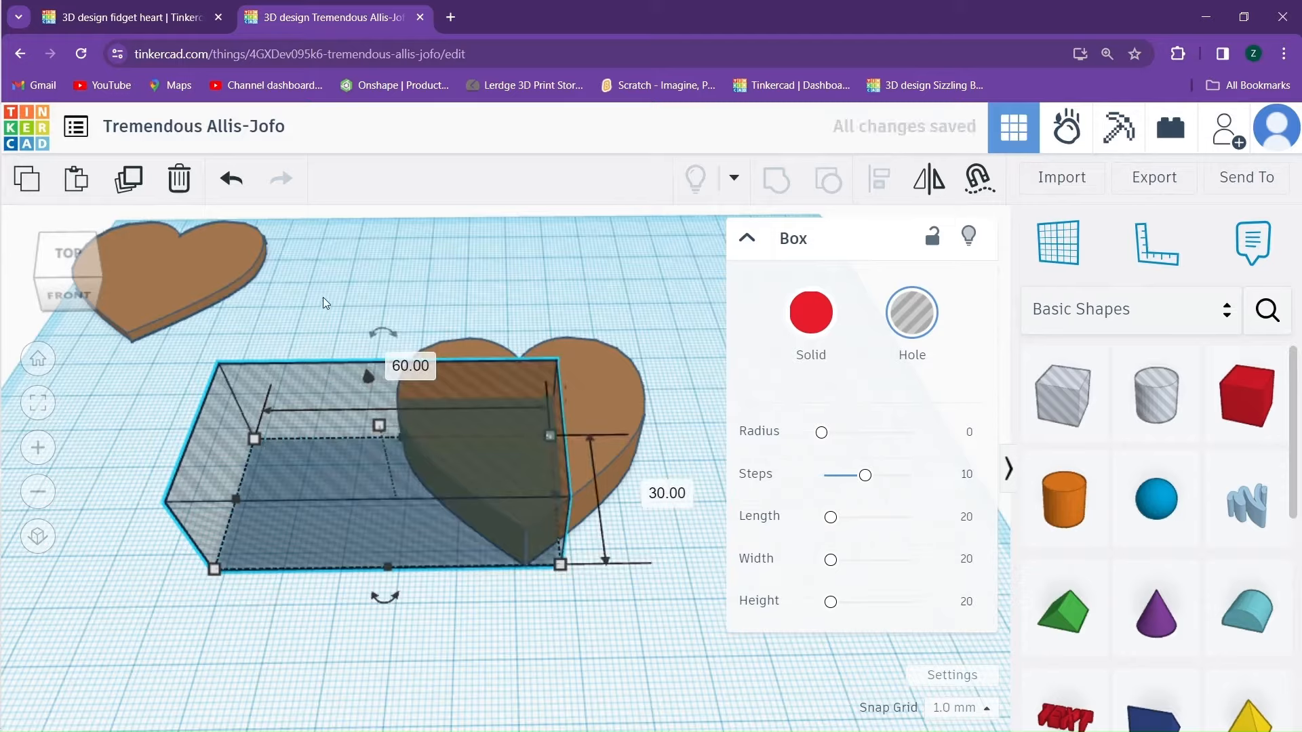
click(324, 411)
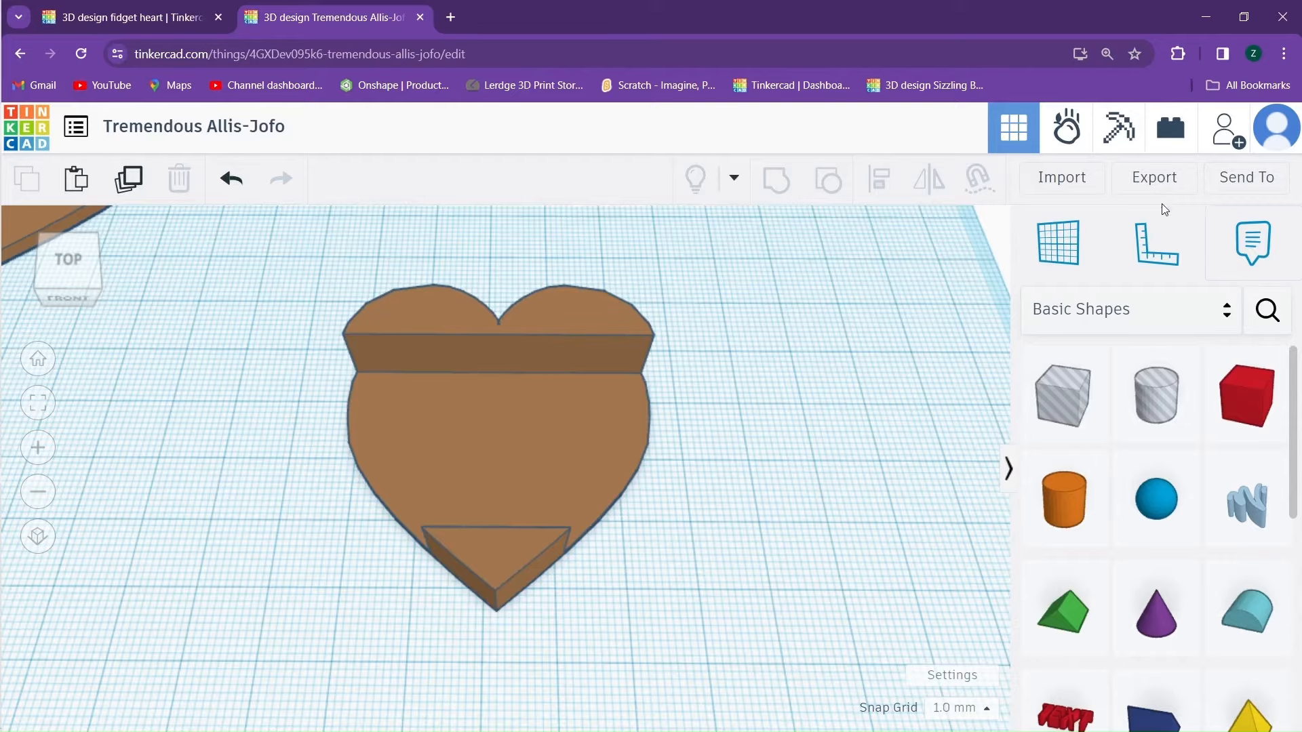
mouse_move(1266, 311)
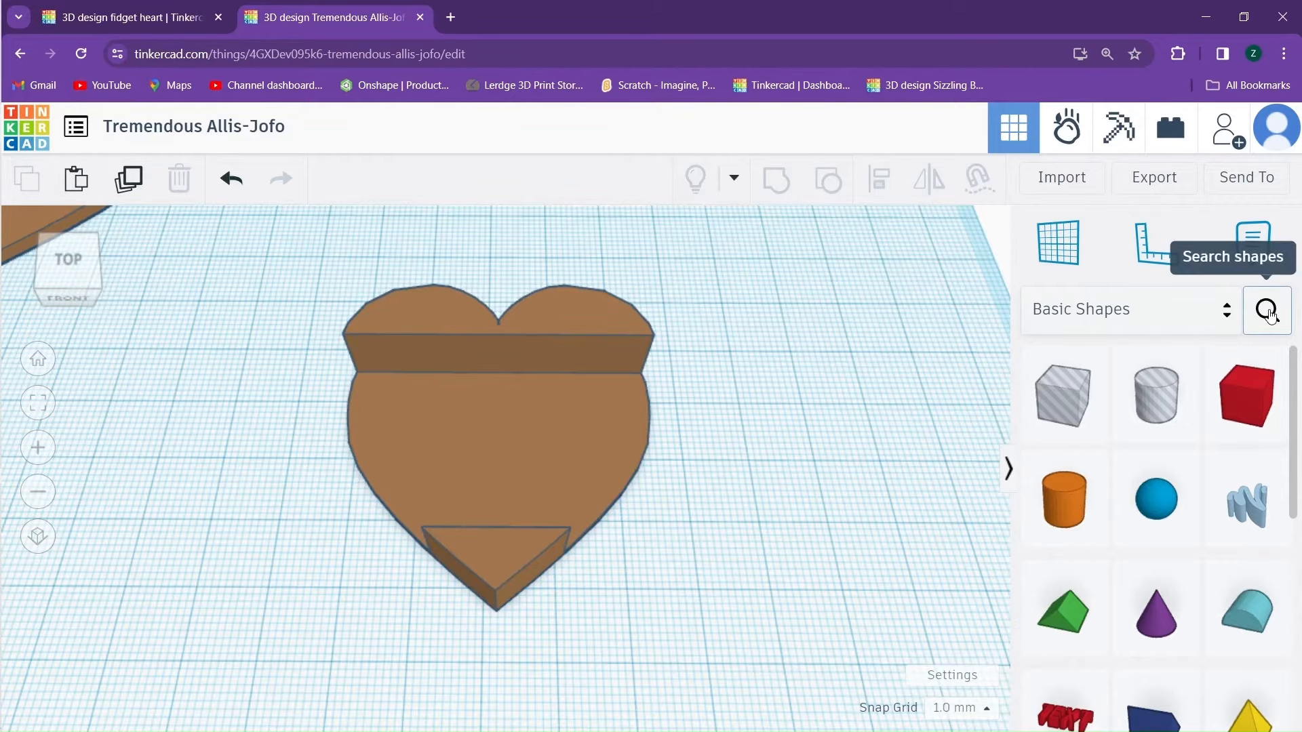
Search community shapes for 'snap' and place the snap connector on the workplane.
click(1265, 311)
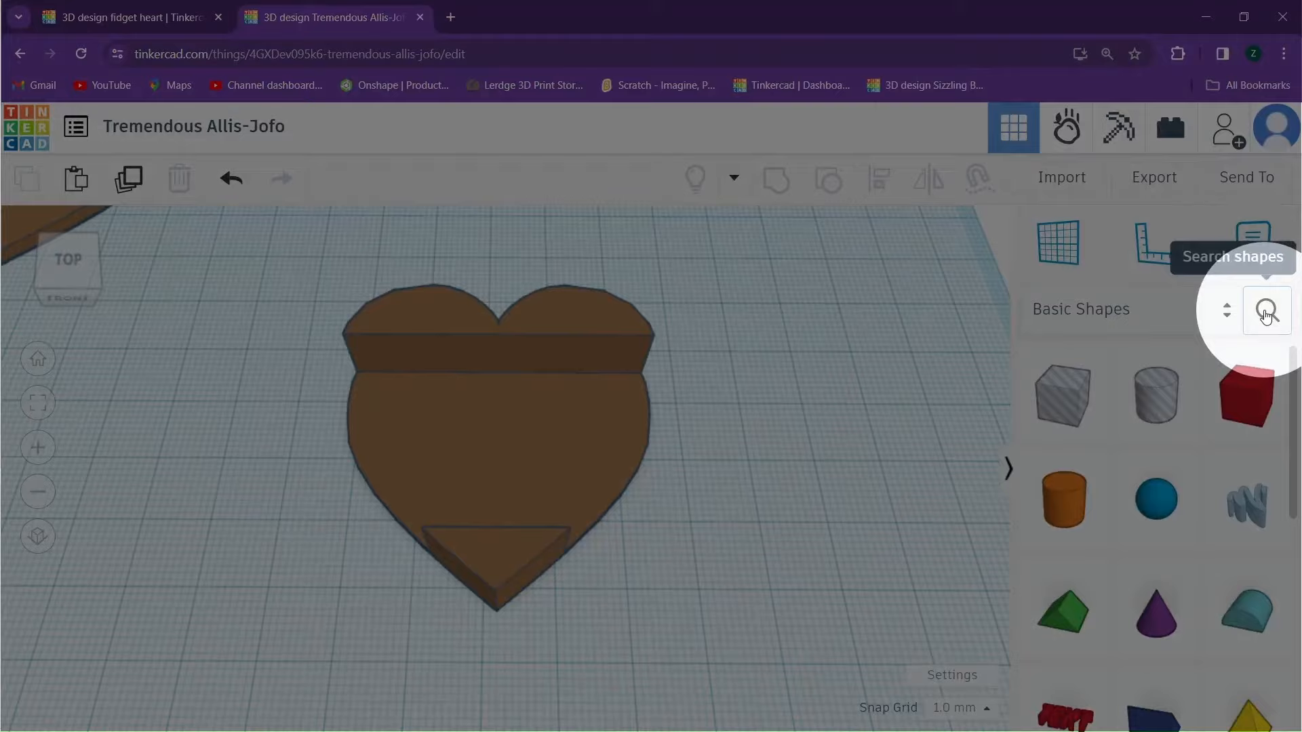
click(1265, 311)
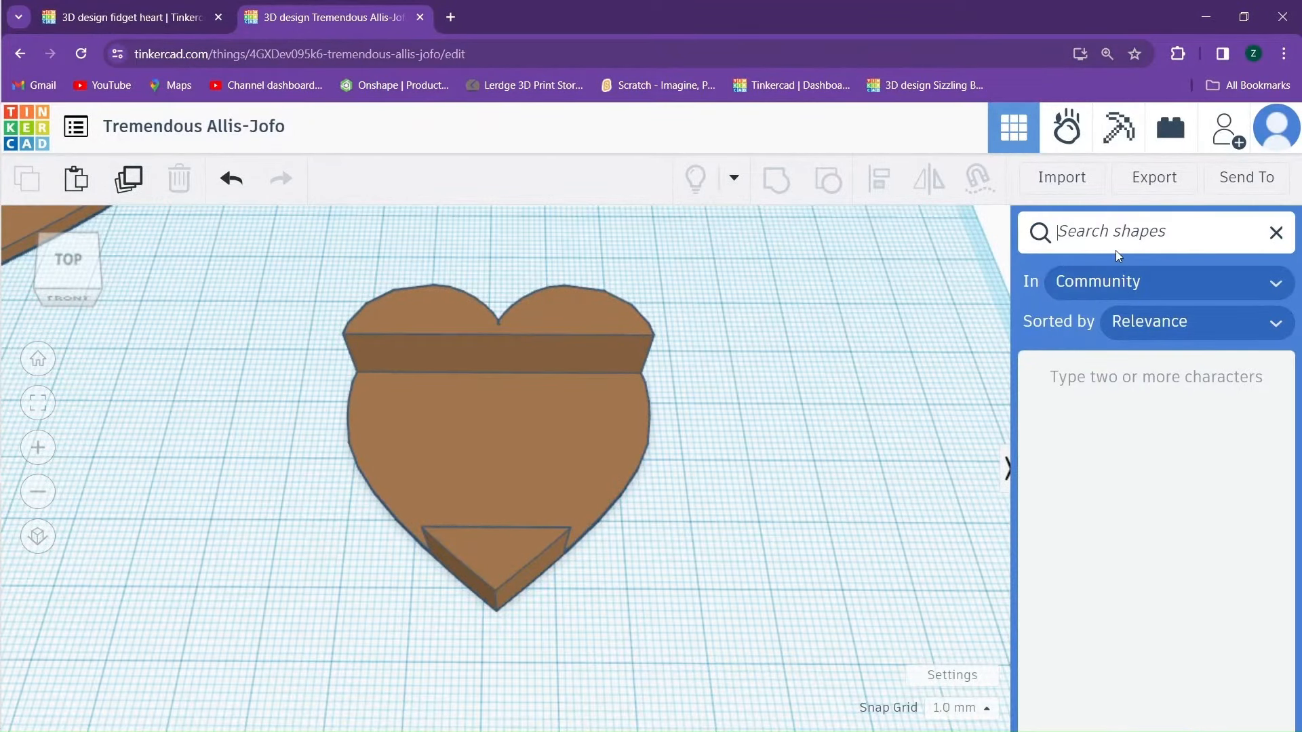
text(snap)
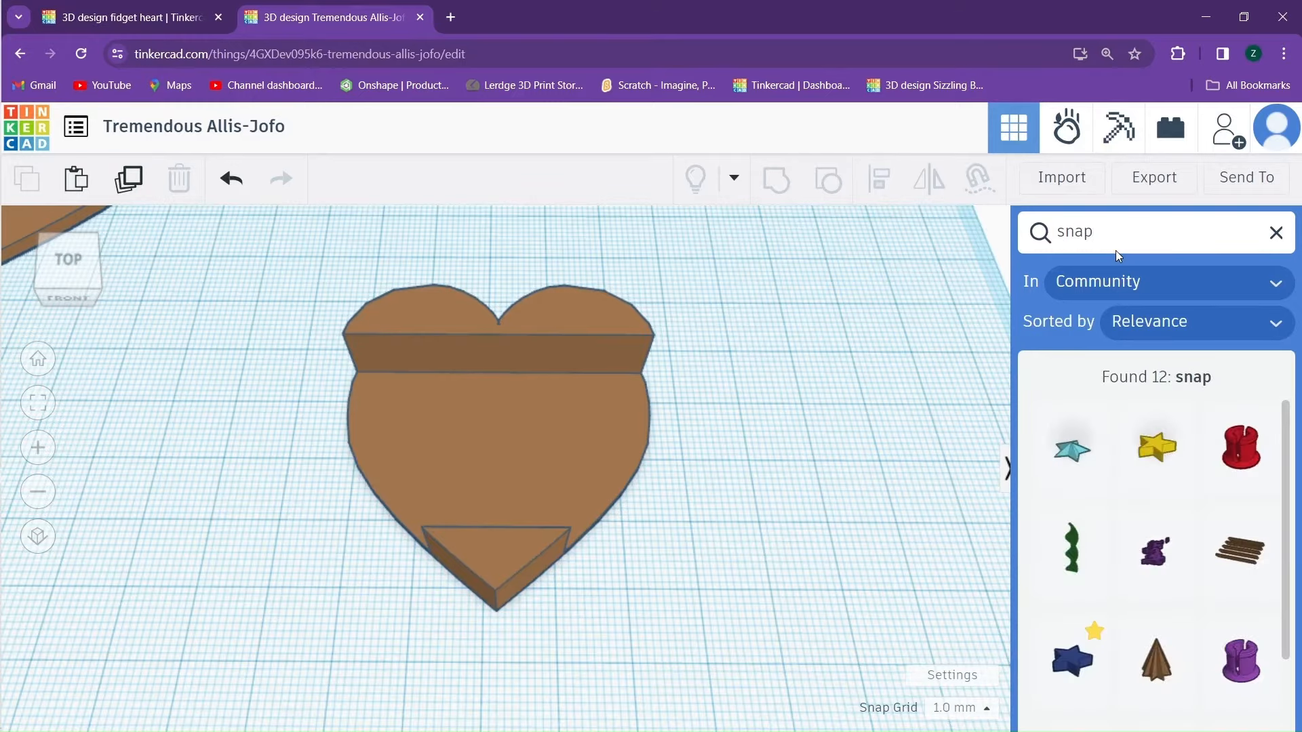
mouse_move(1240, 448)
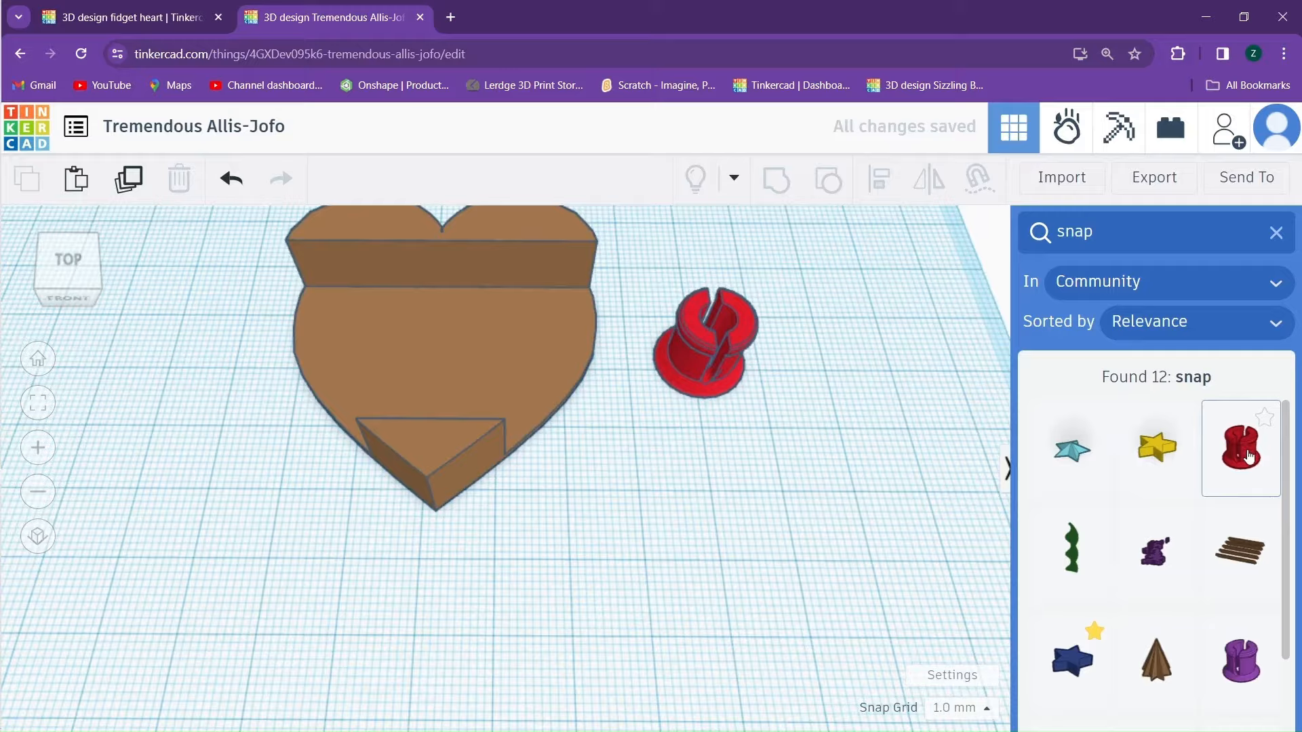
mouse_move(1239, 448)
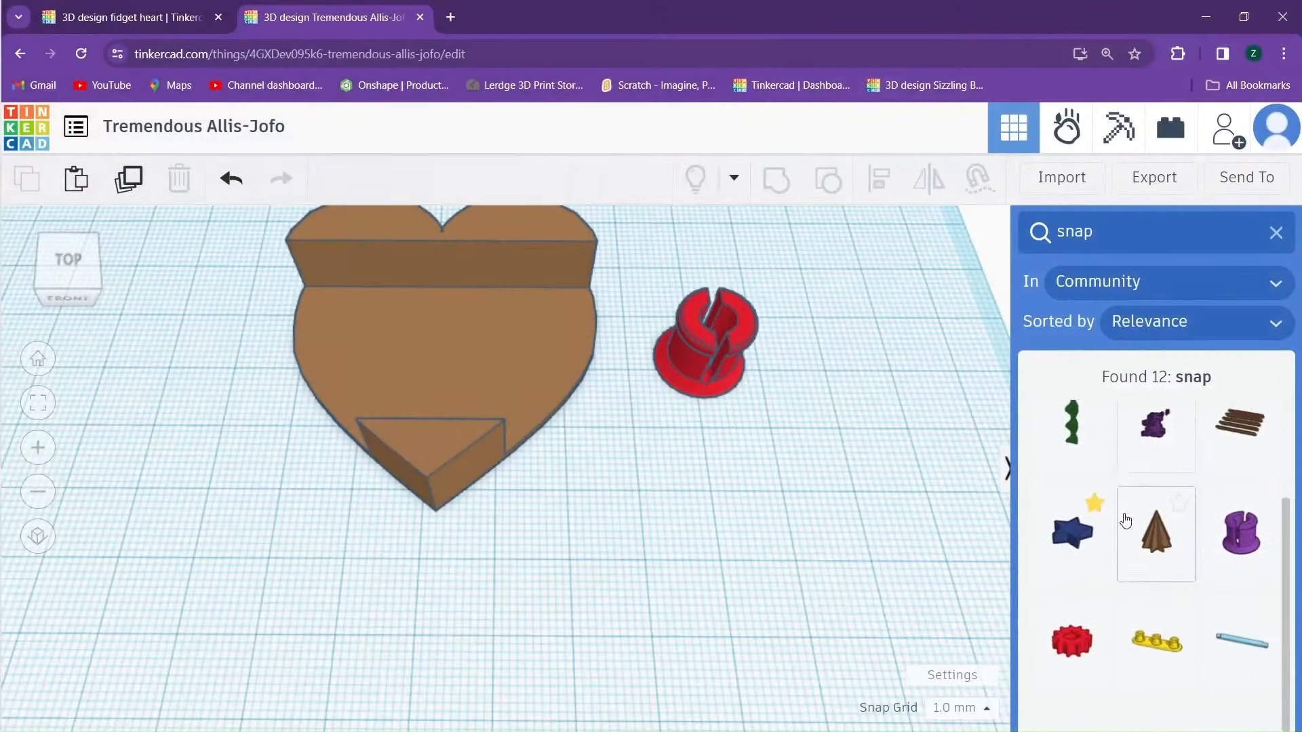
mouse_move(1071, 673)
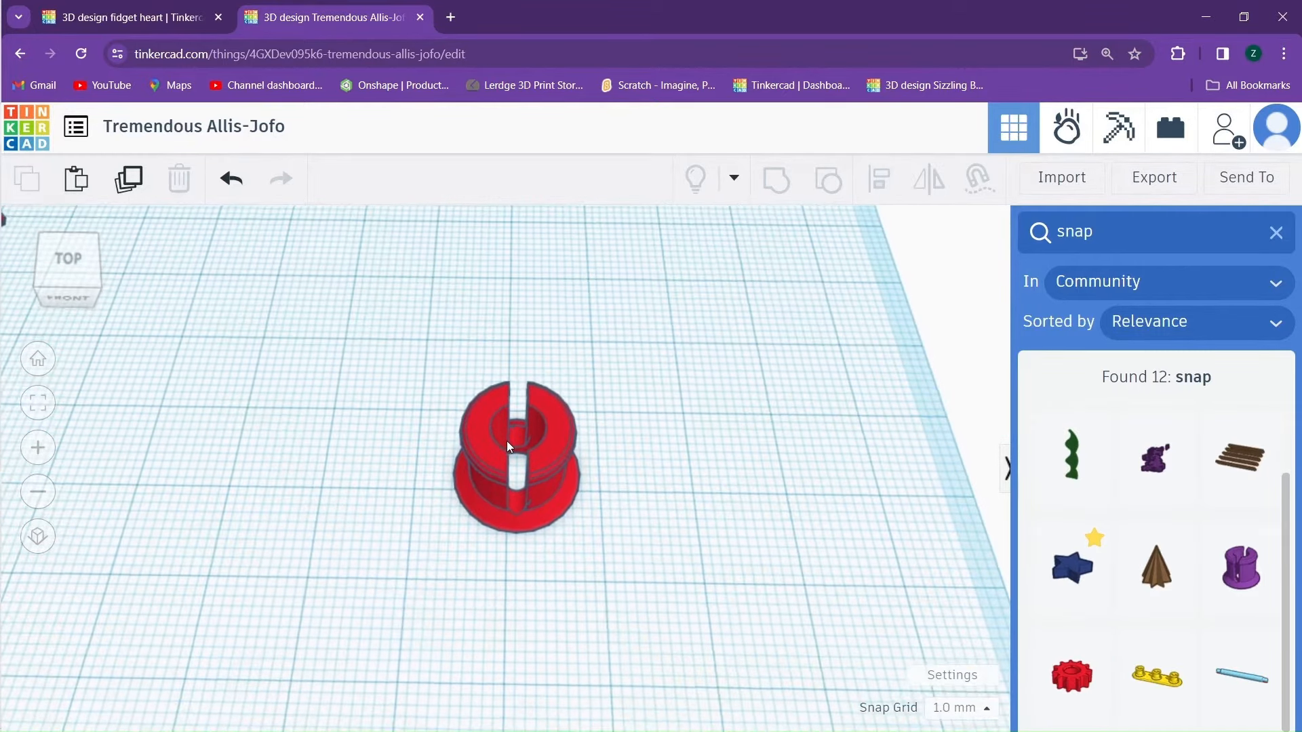
click(961, 707)
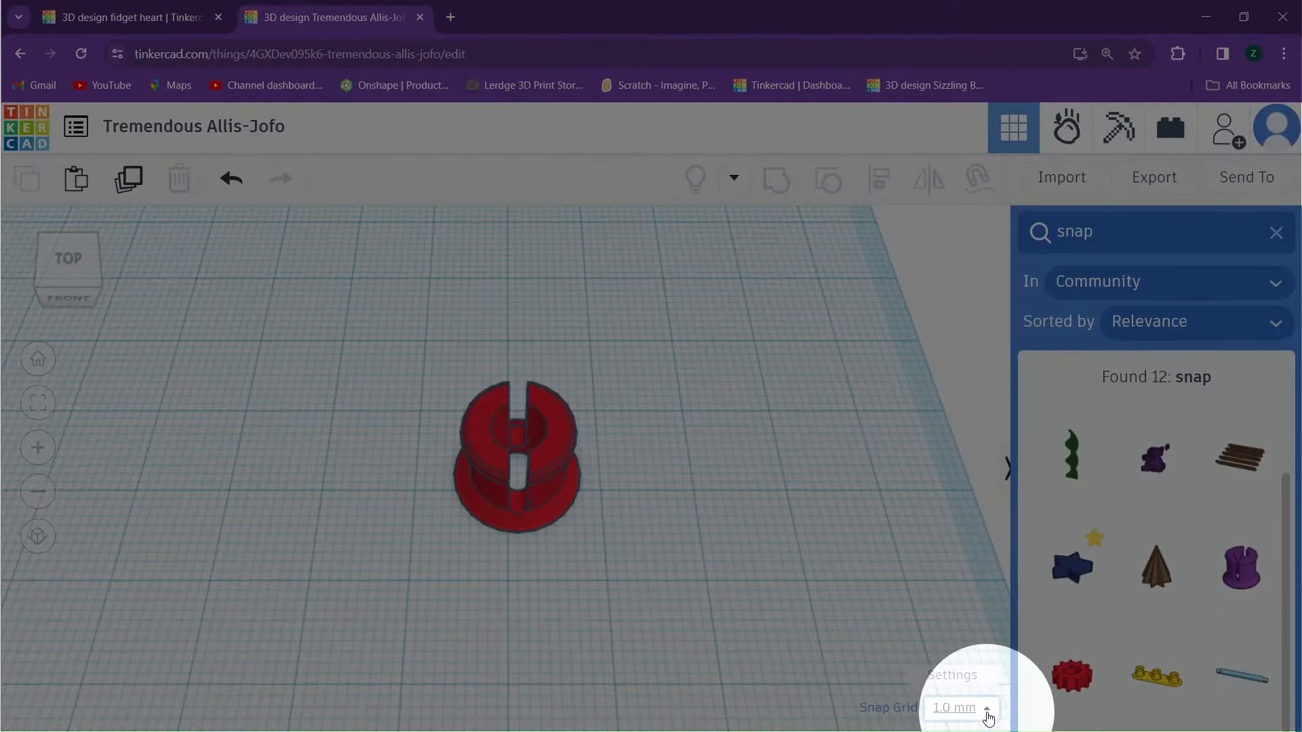
Duplicate the snap connector using a 5 mm snap grid, then restore the 1 mm grid.
click(960, 708)
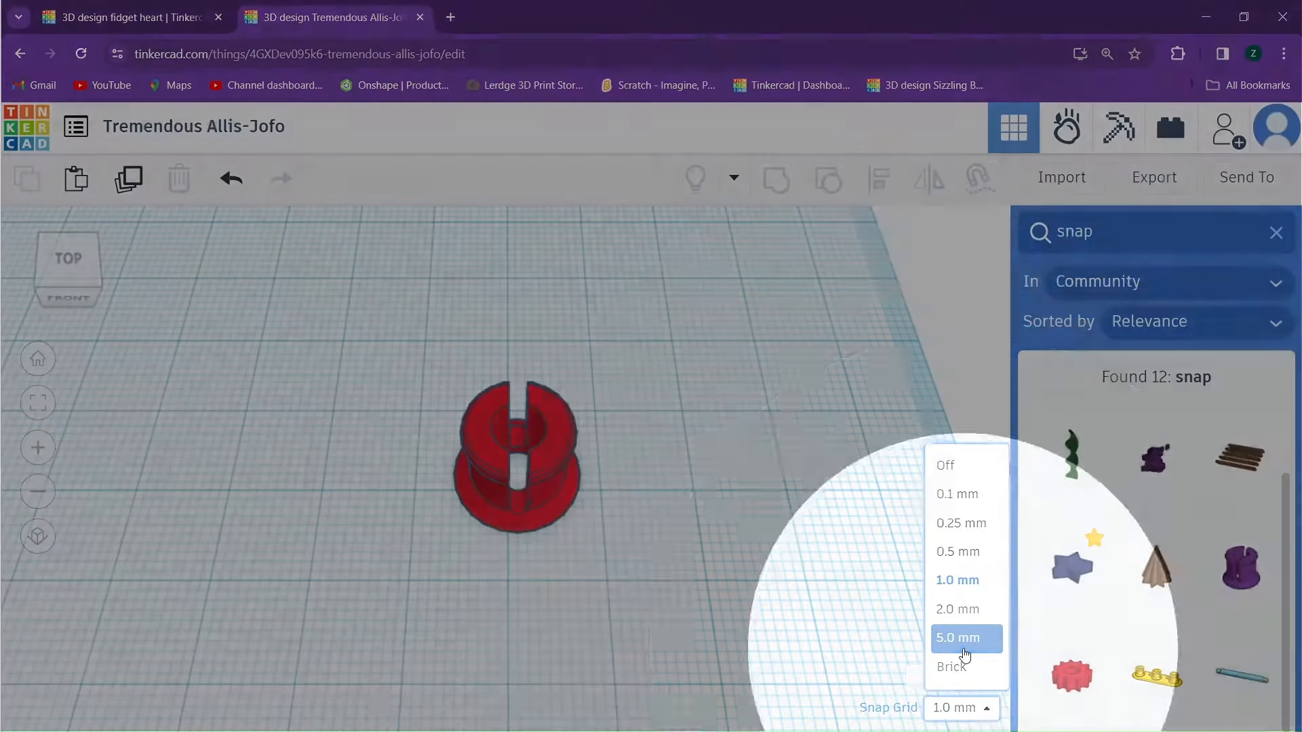
click(956, 637)
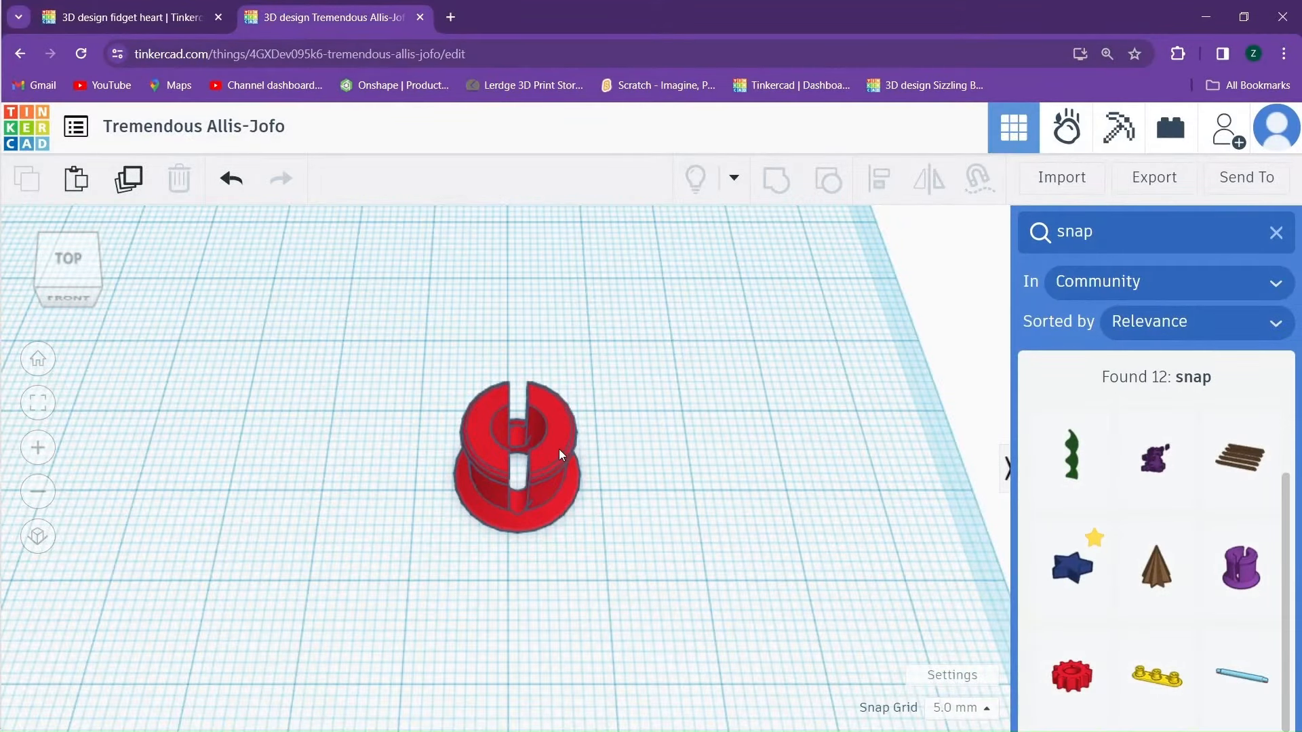
click(517, 456)
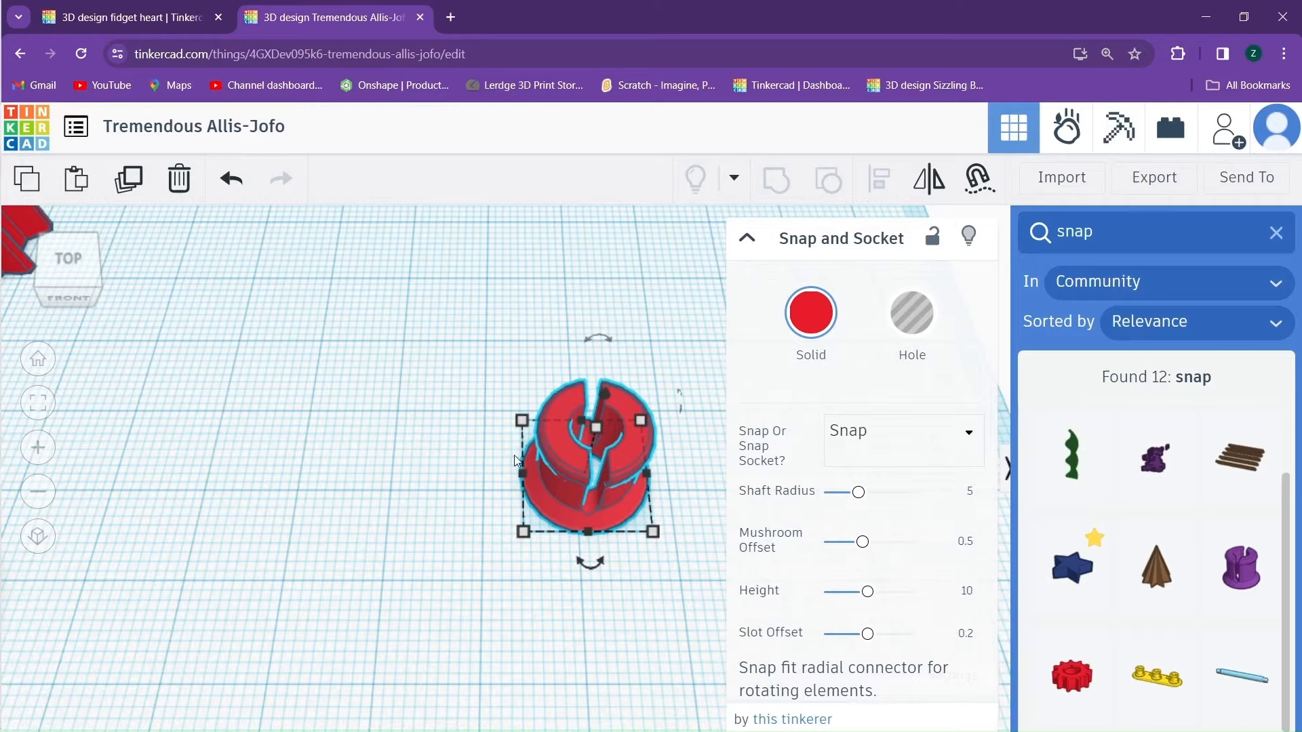
mouse_move(523, 462)
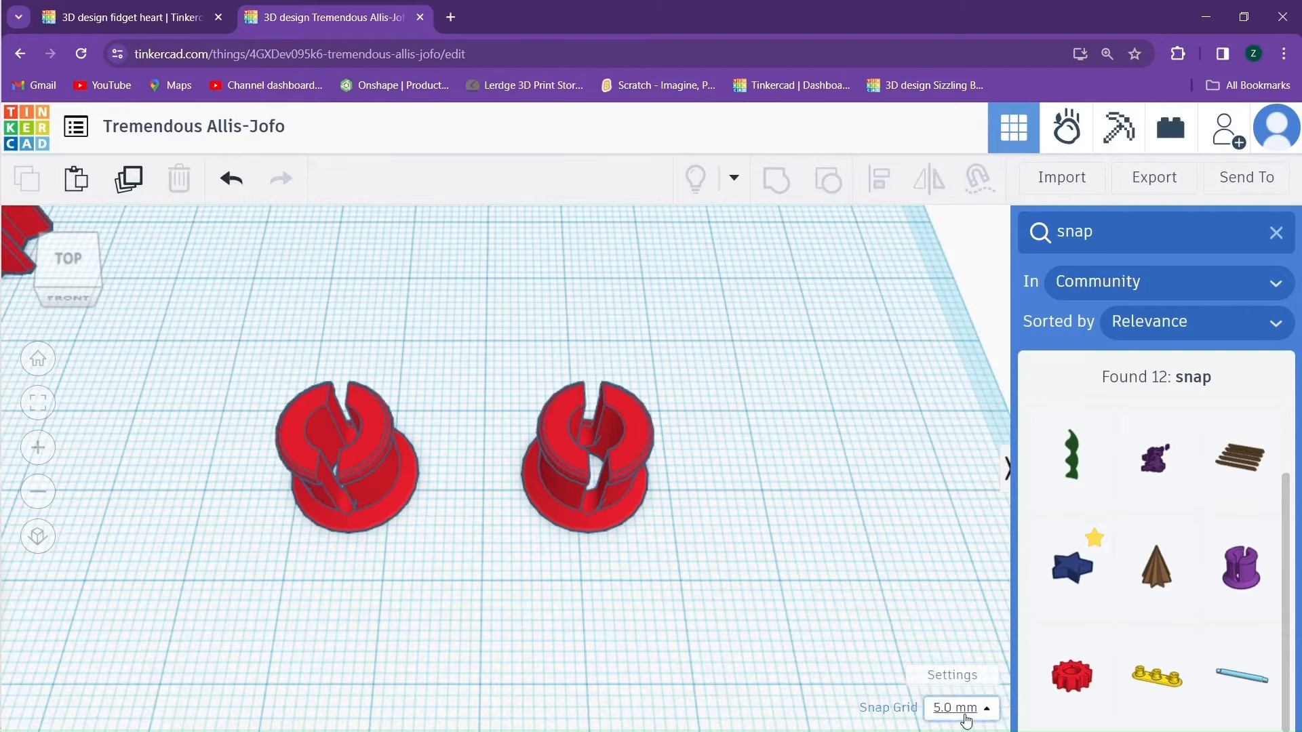
click(960, 707)
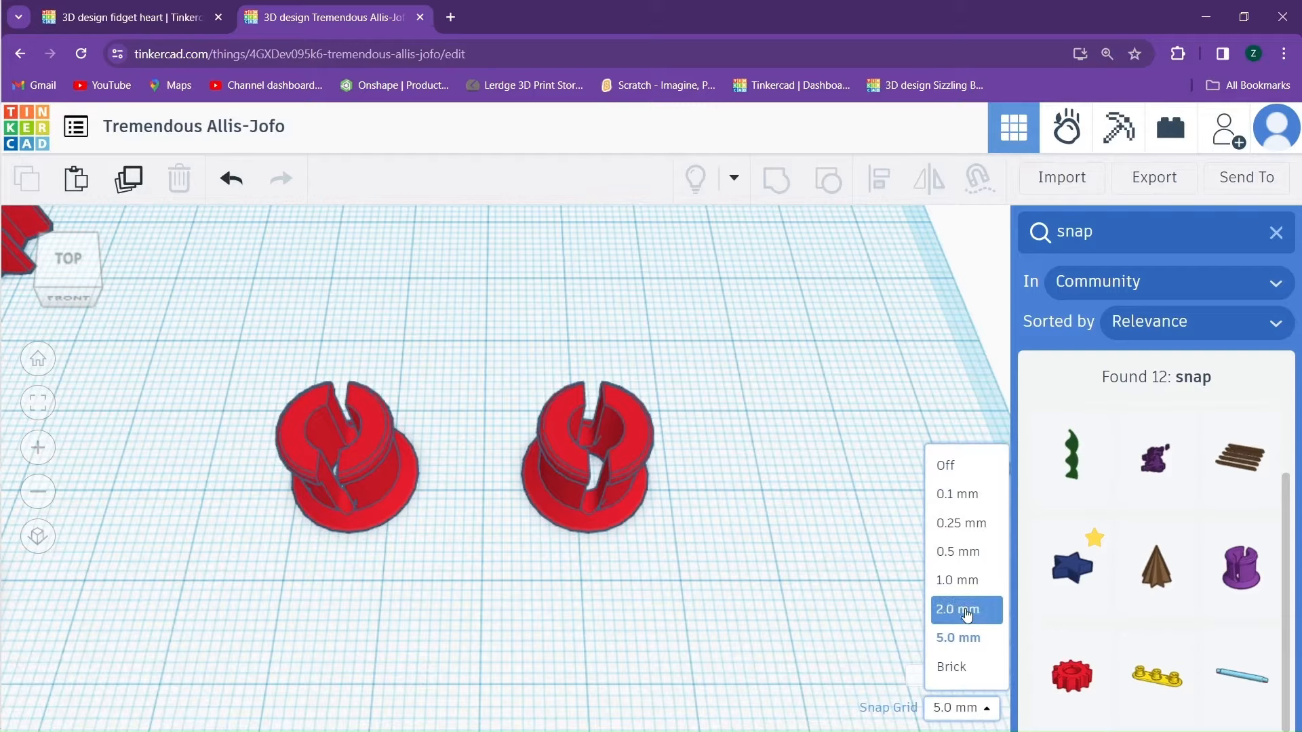
click(956, 580)
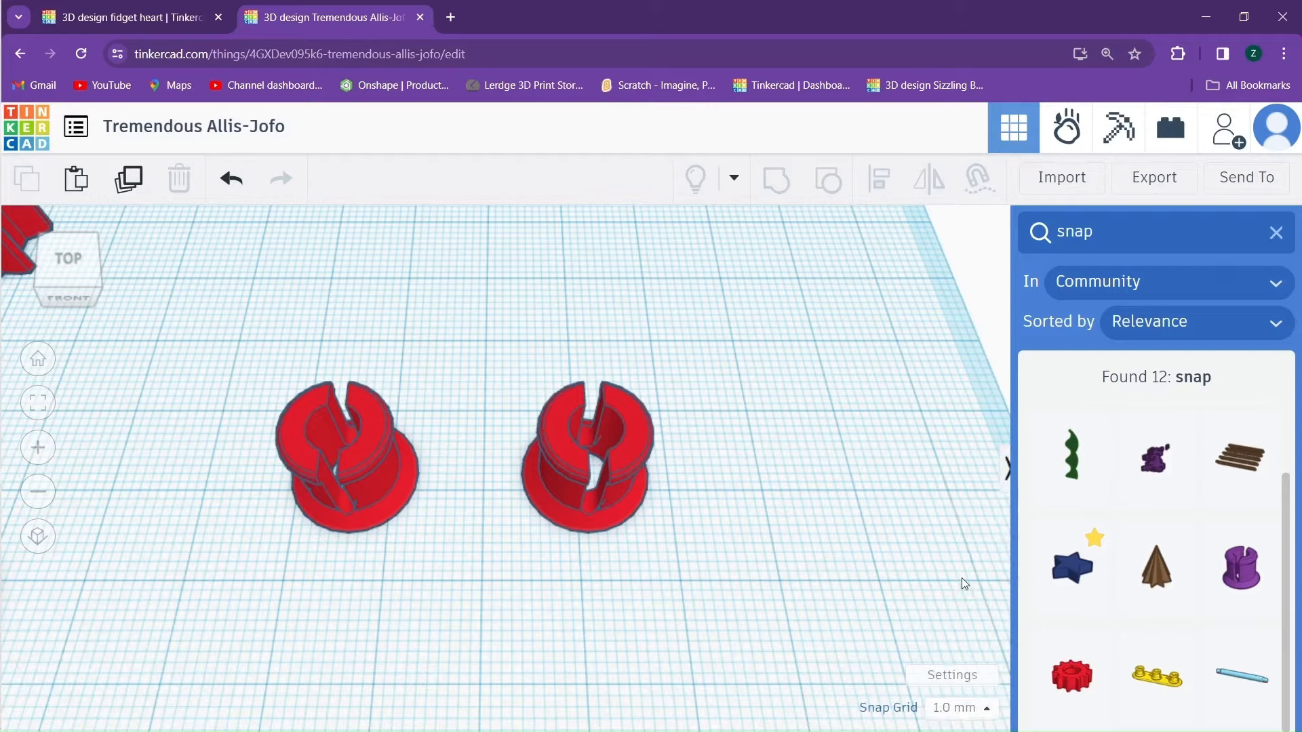
Drag a snap connector into the heart case's round opening.
drag(735, 297, 431, 496)
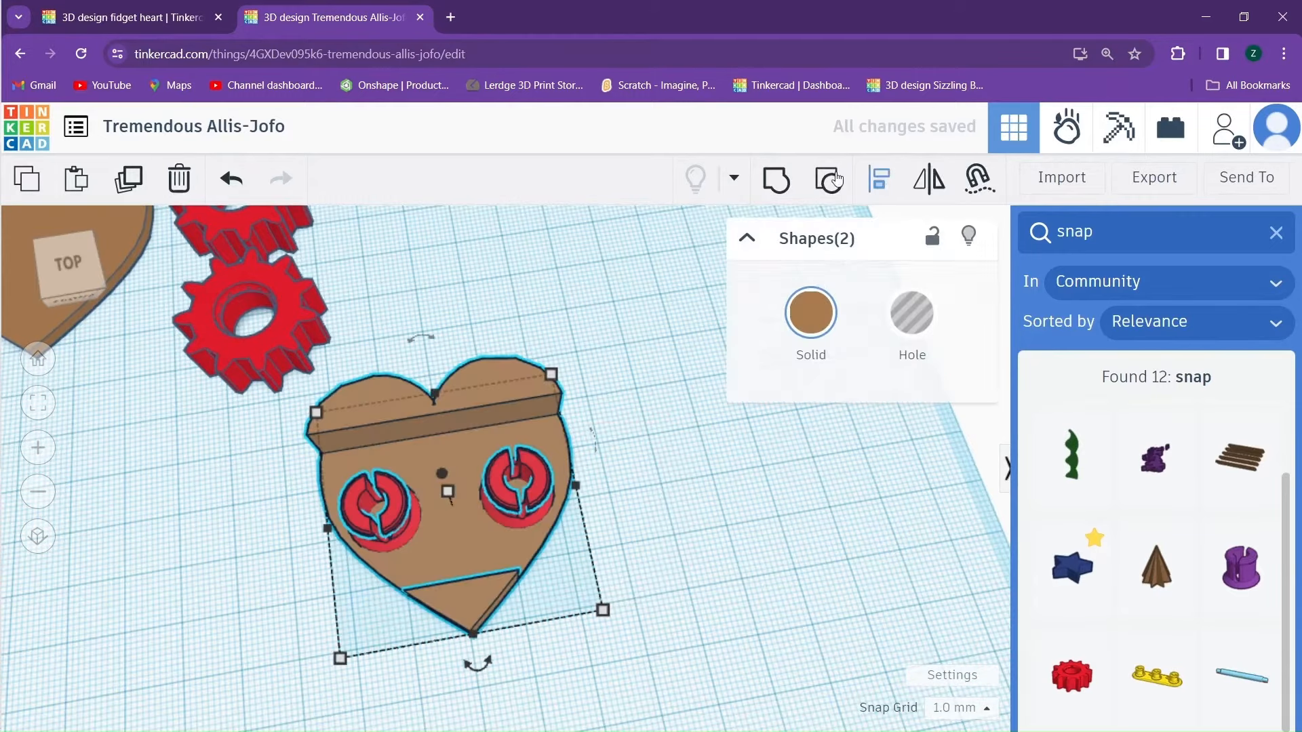
mouse_move(774, 180)
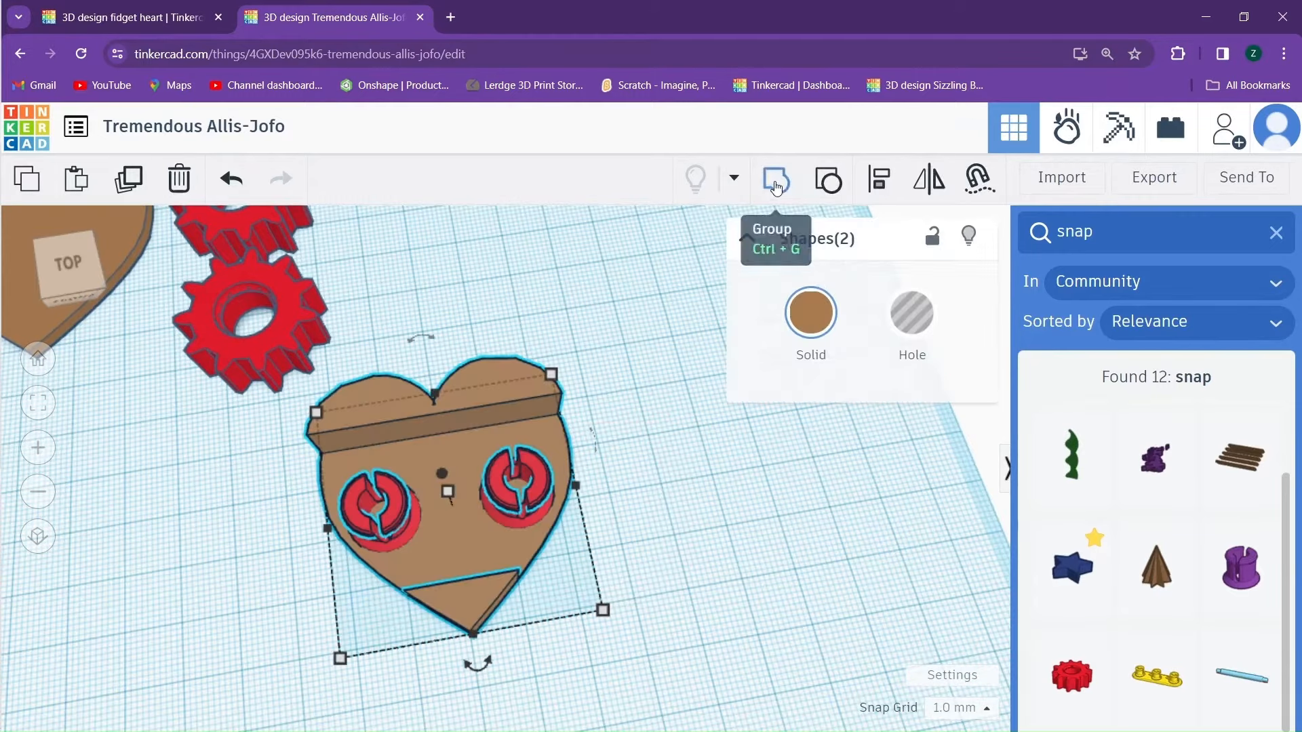
Group the heart case with its two snap connectors (Ctrl+G).
click(772, 178)
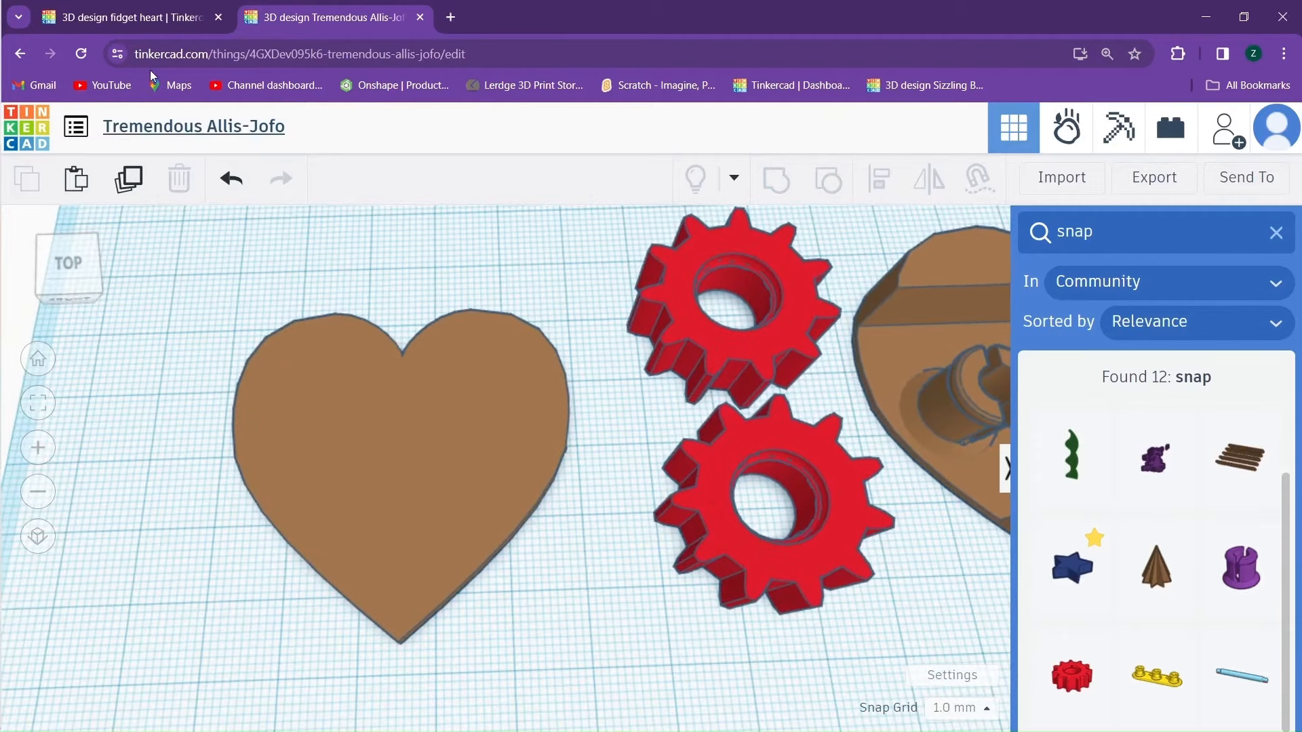
mouse_move(403, 325)
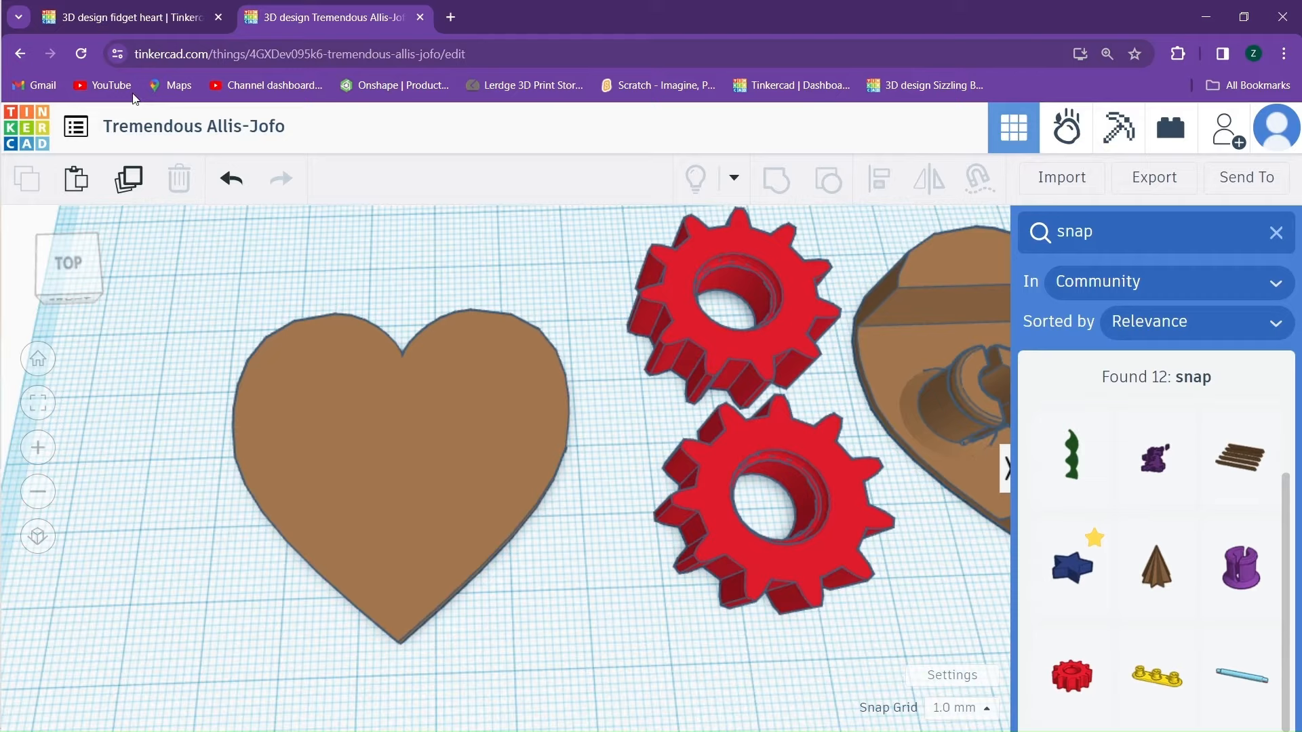
click(129, 16)
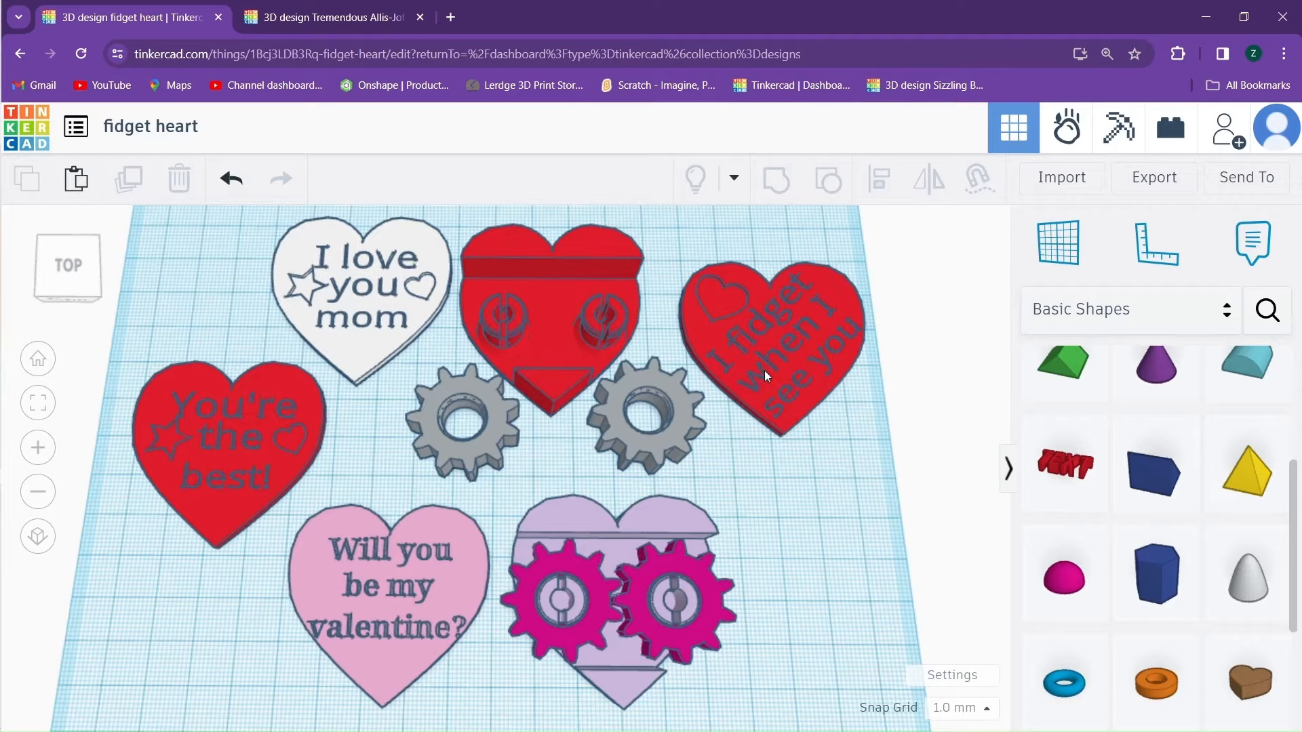
mouse_move(748, 432)
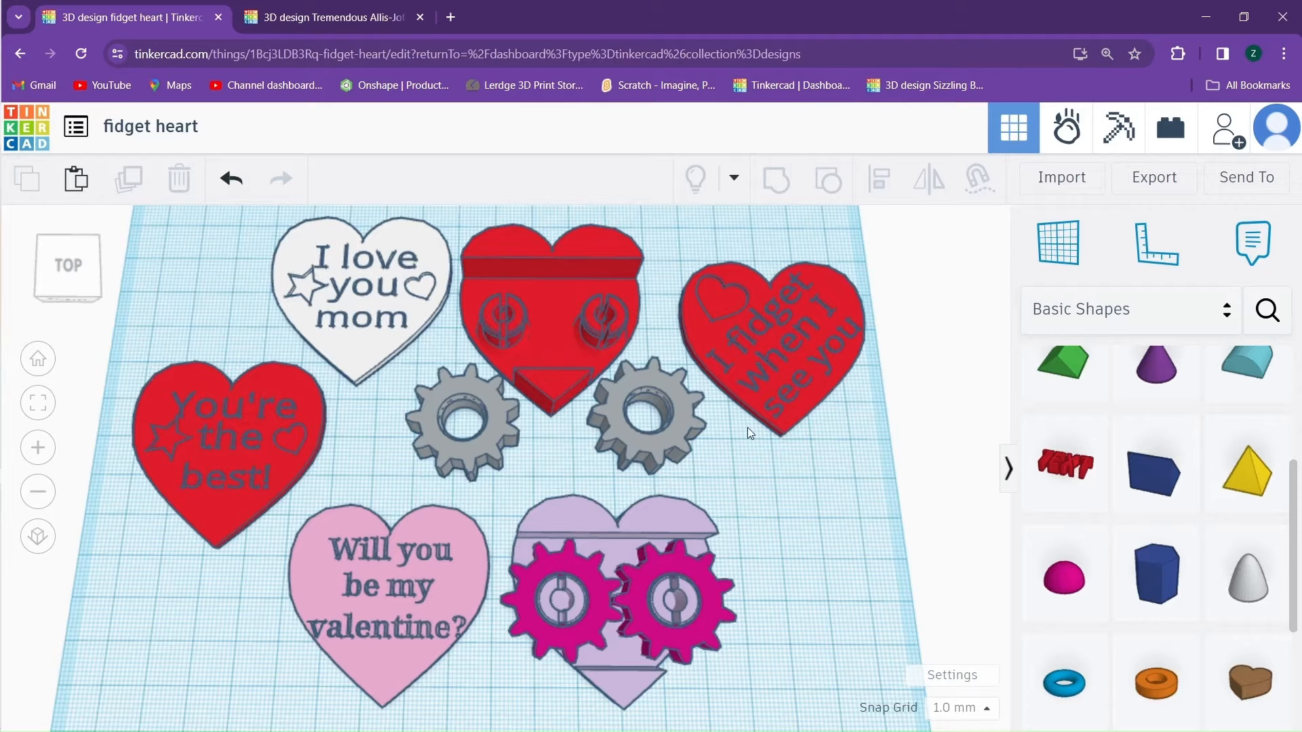
mouse_move(617, 84)
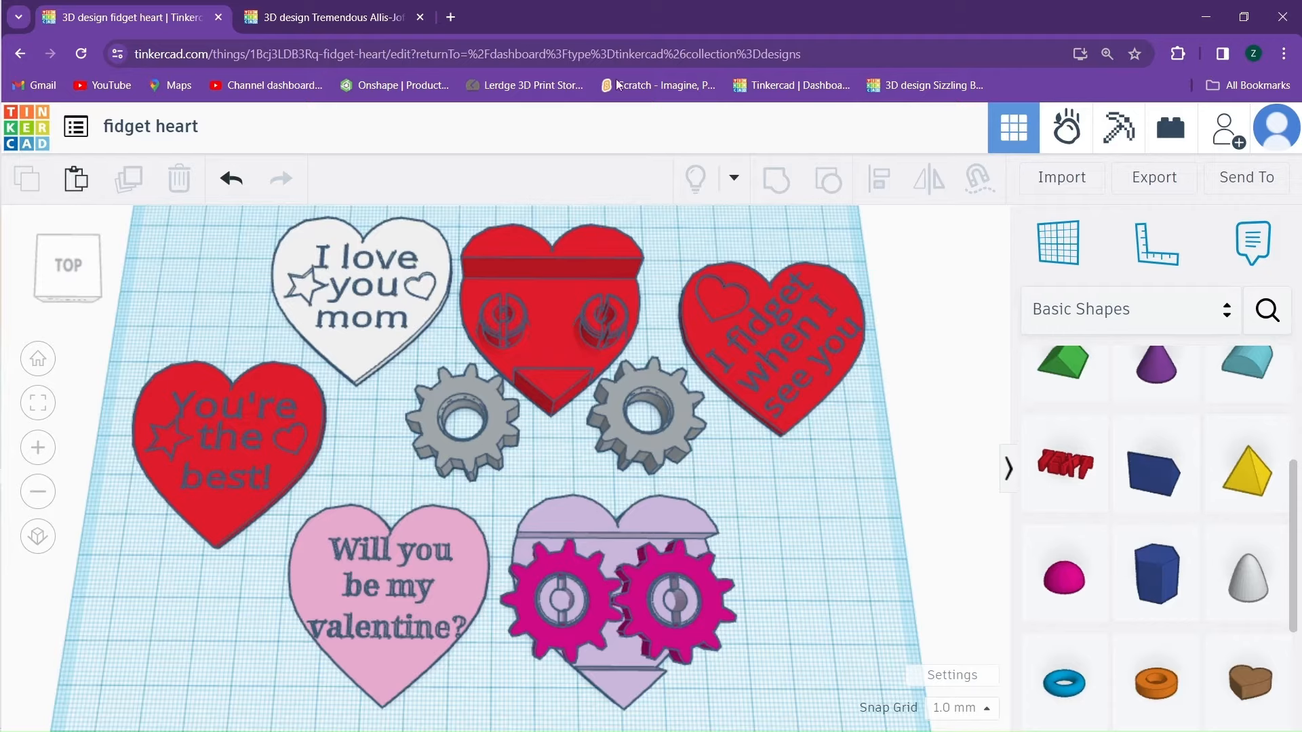
click(332, 16)
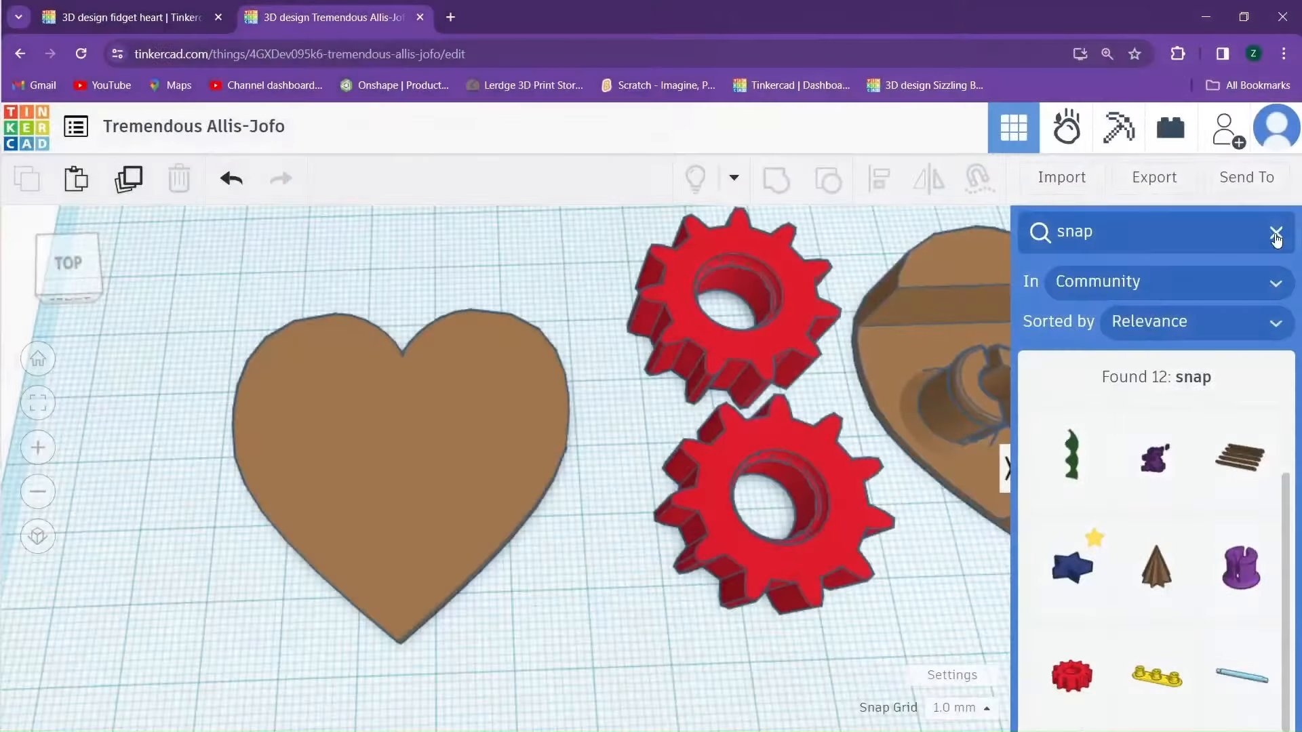
Clear the parts search and add a Sans Text shape onto the flat heart's top.
click(1276, 232)
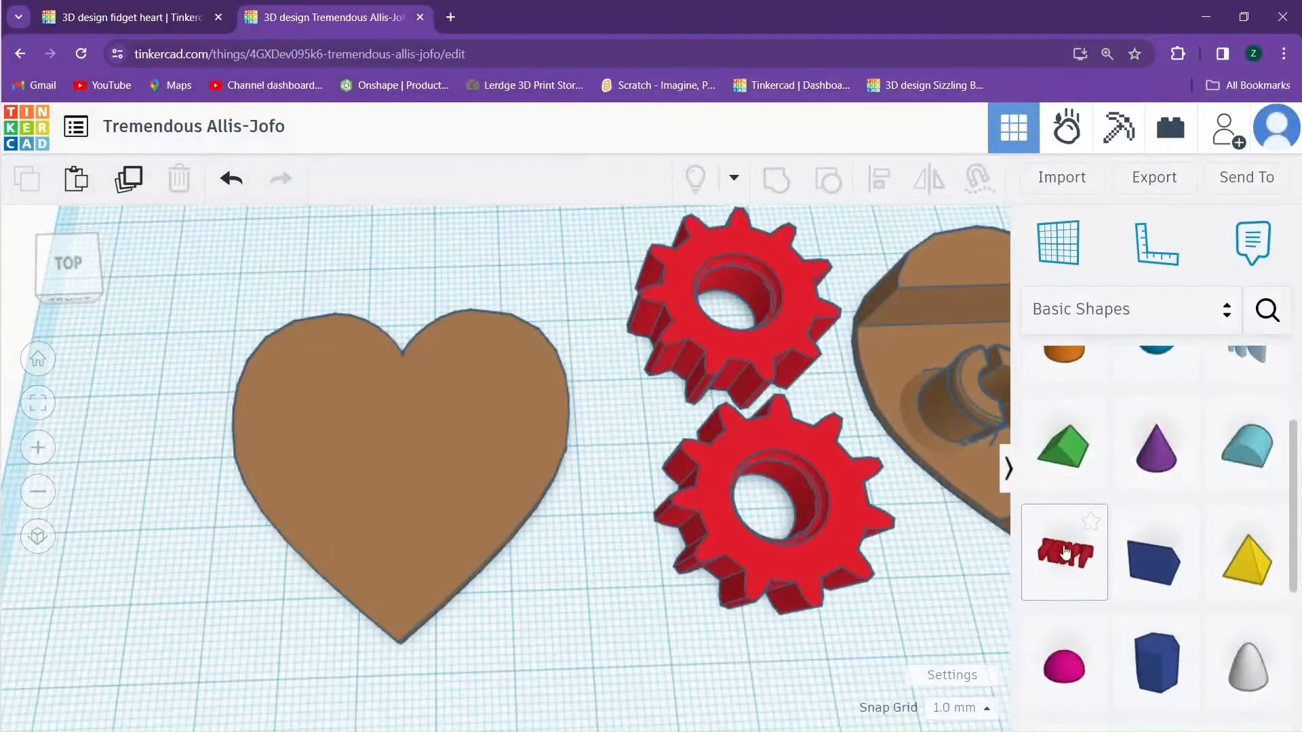
click(1064, 550)
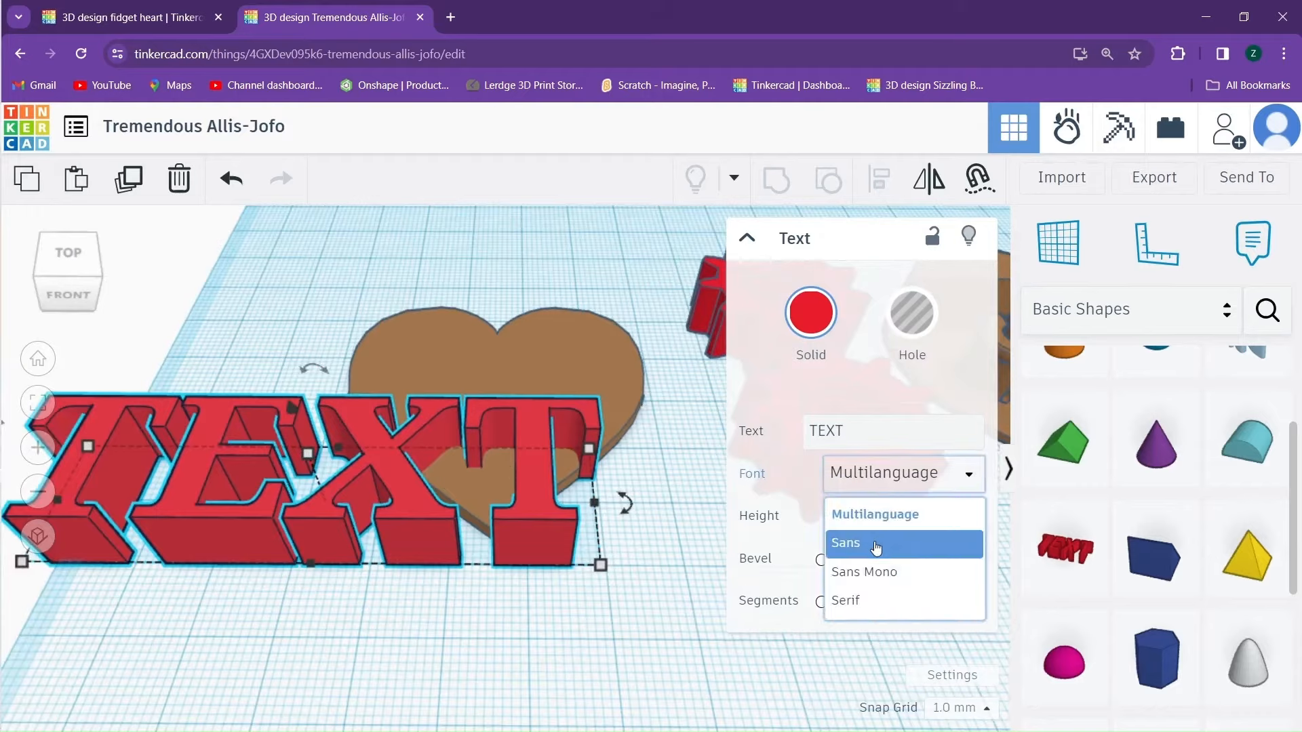
click(845, 543)
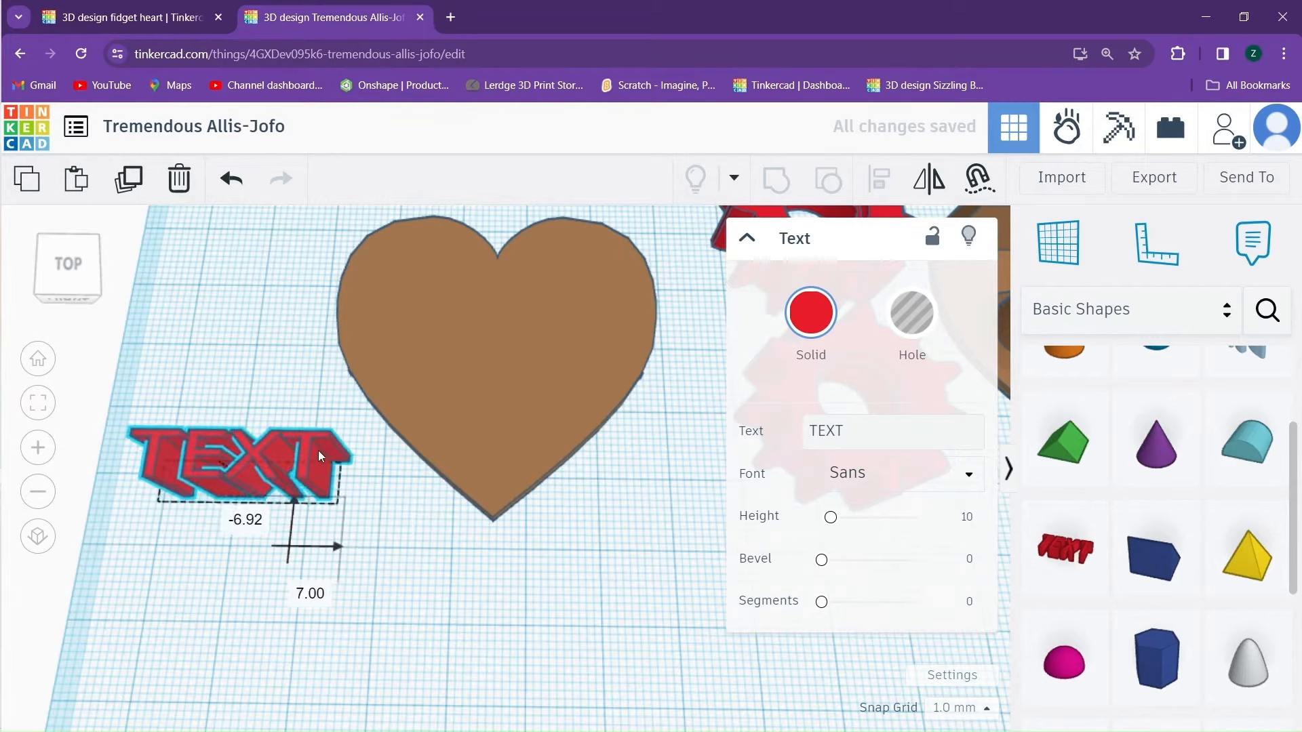
drag(241, 456, 489, 286)
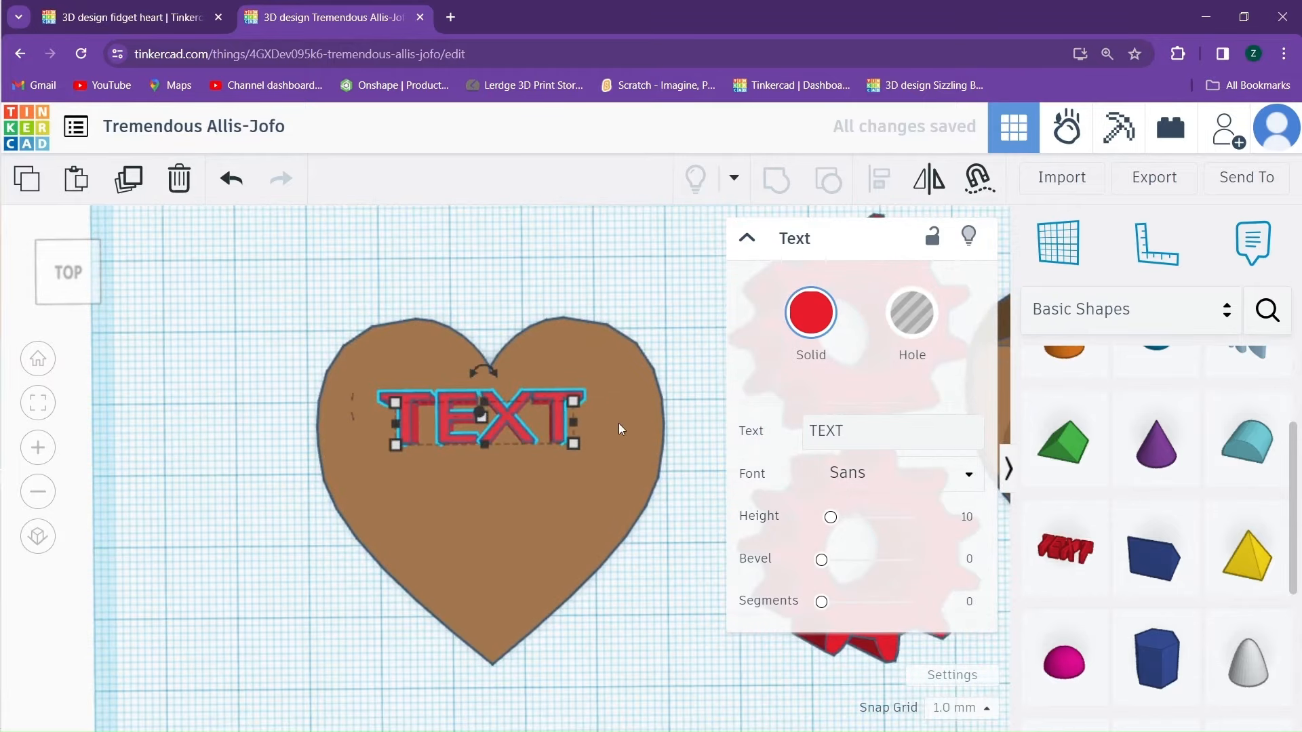
Set the text lines to read 'I fidget', 'when I' and 'see you' on the lid.
click(891, 431)
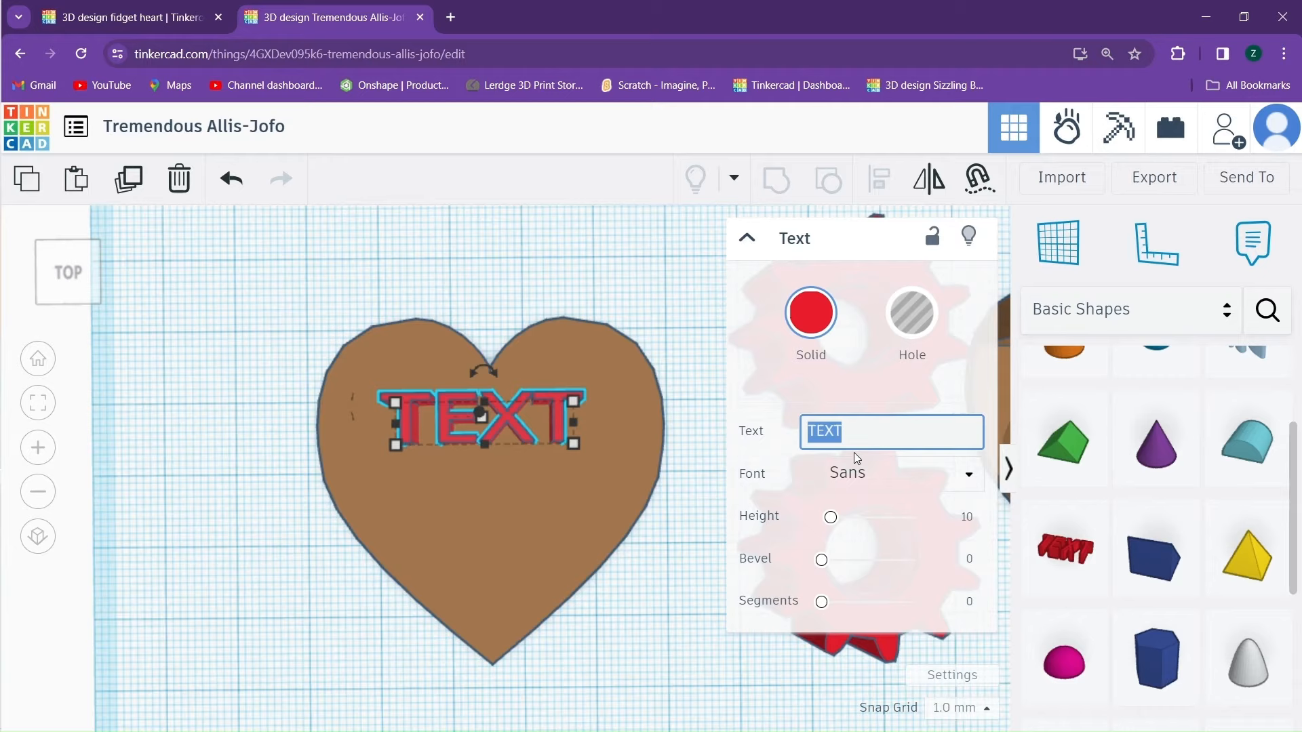
text(I fidget)
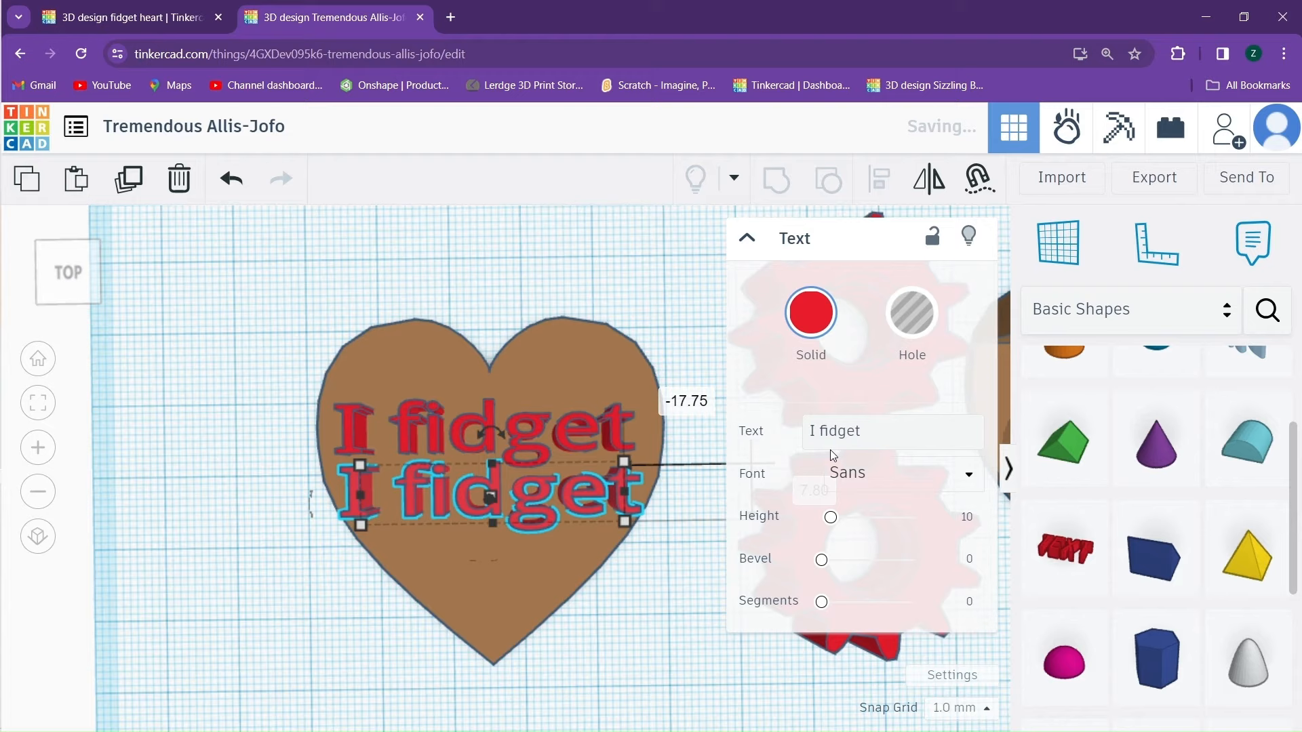
click(891, 431)
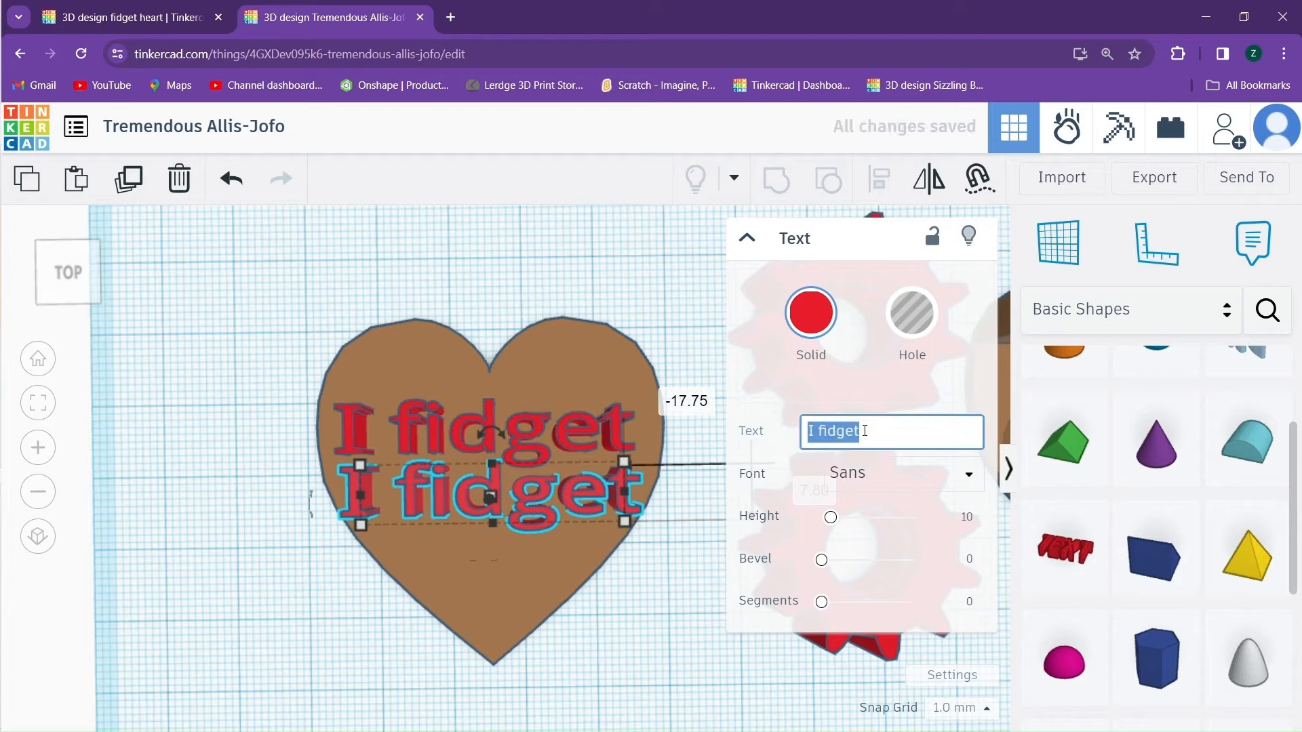
text(when i)
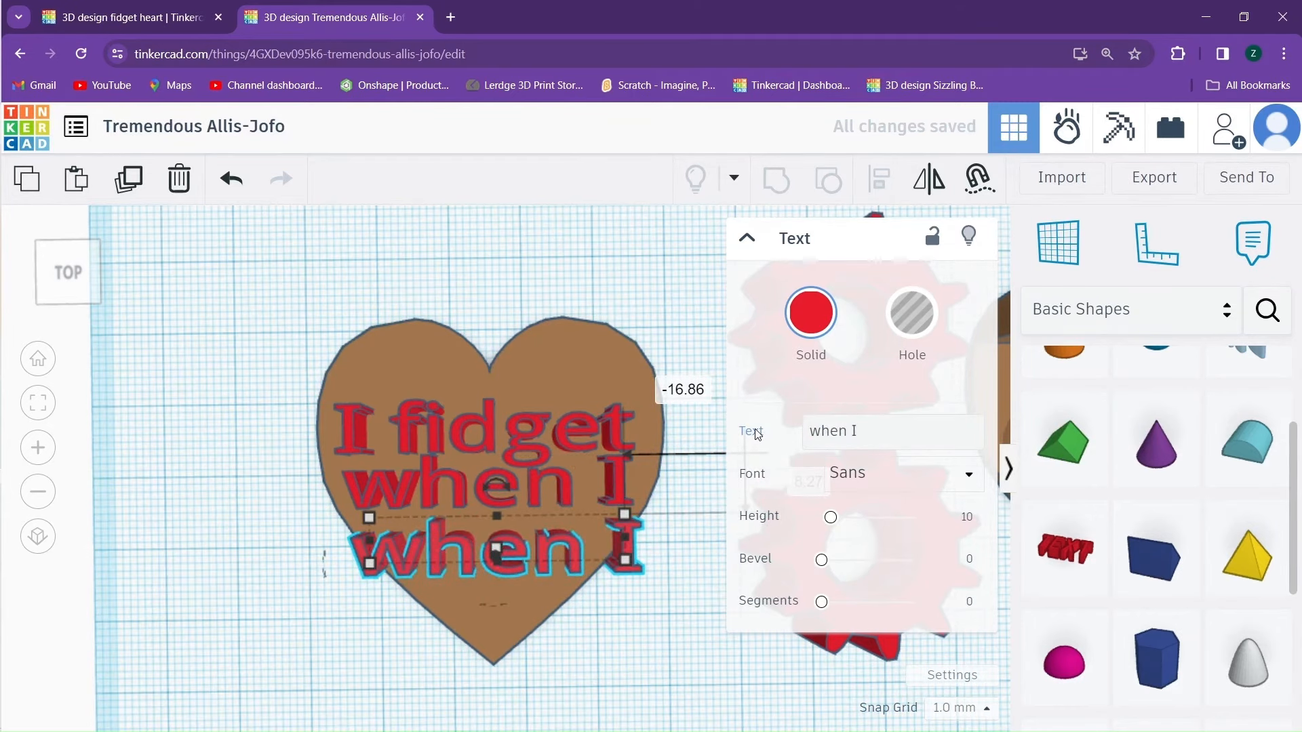
click(891, 429)
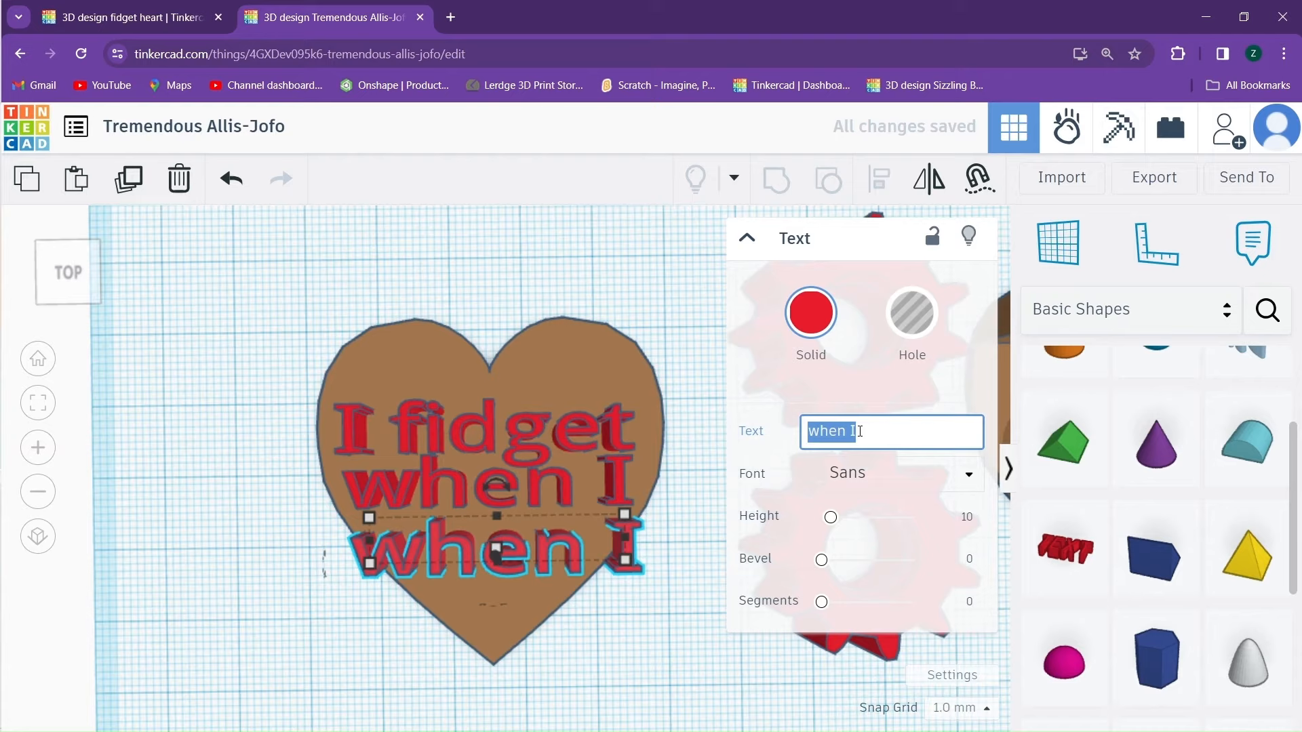
text(see you)
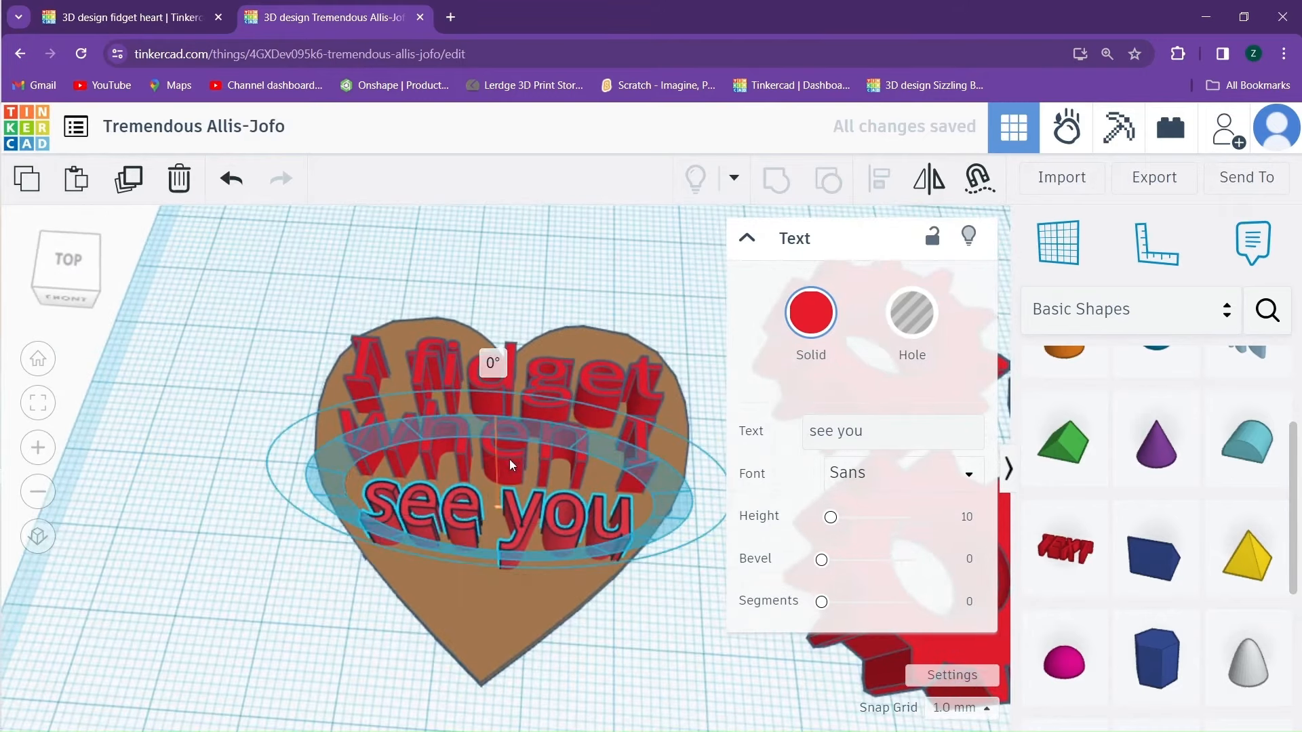
text(when I)
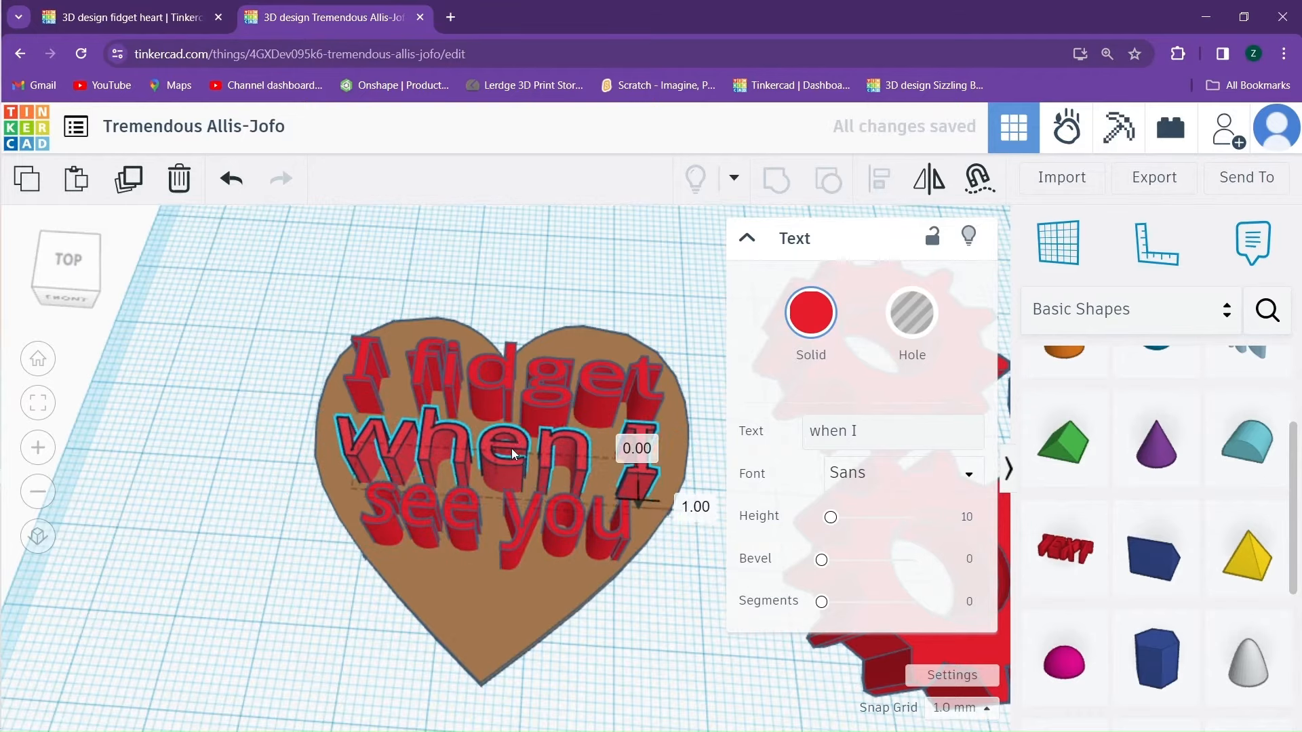
text(I fidget)
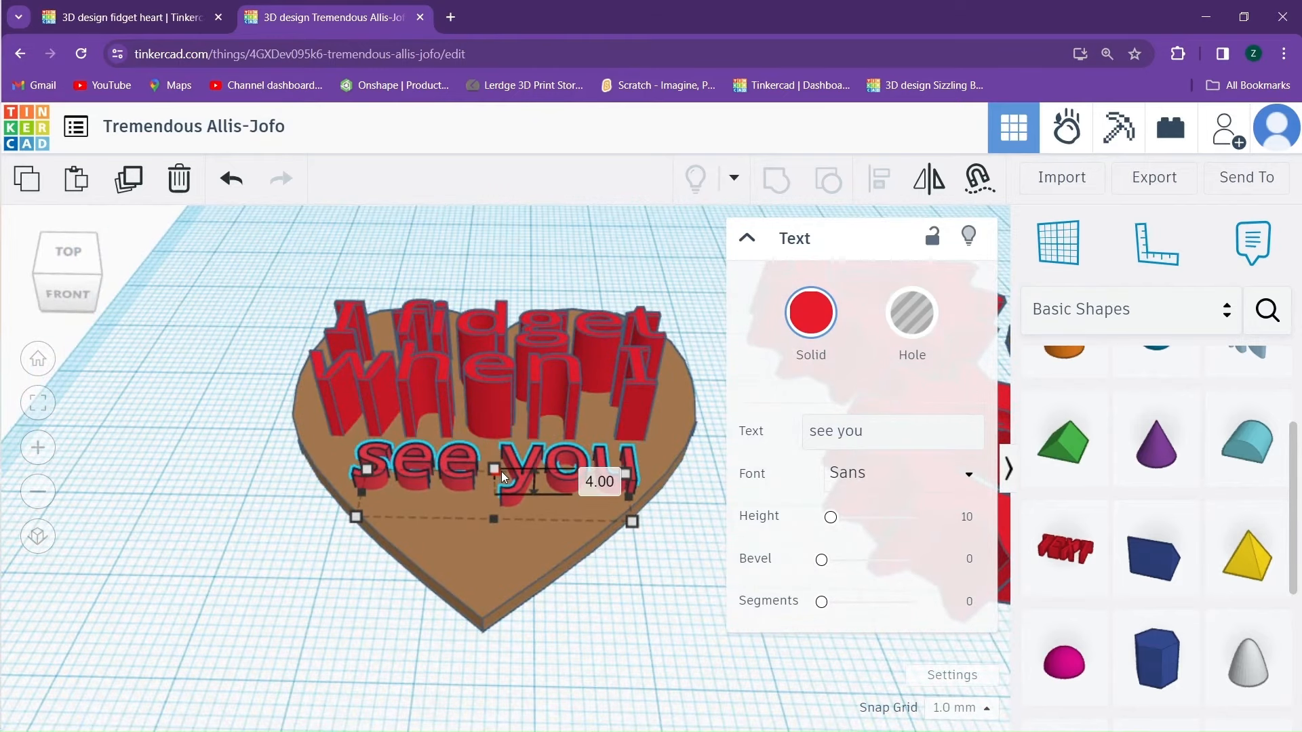
Lower the 'see you' text, select the three text holes with the heart lid, and group them.
drag(493, 475, 493, 484)
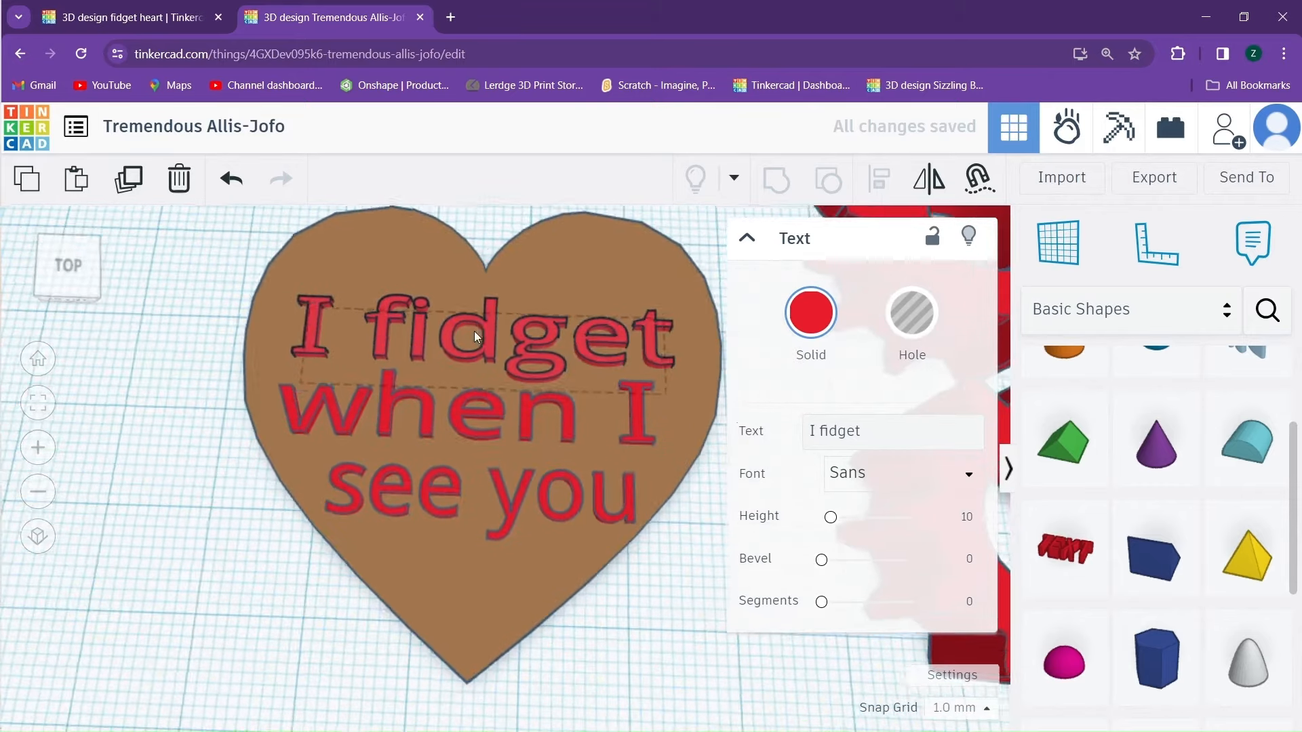
click(477, 340)
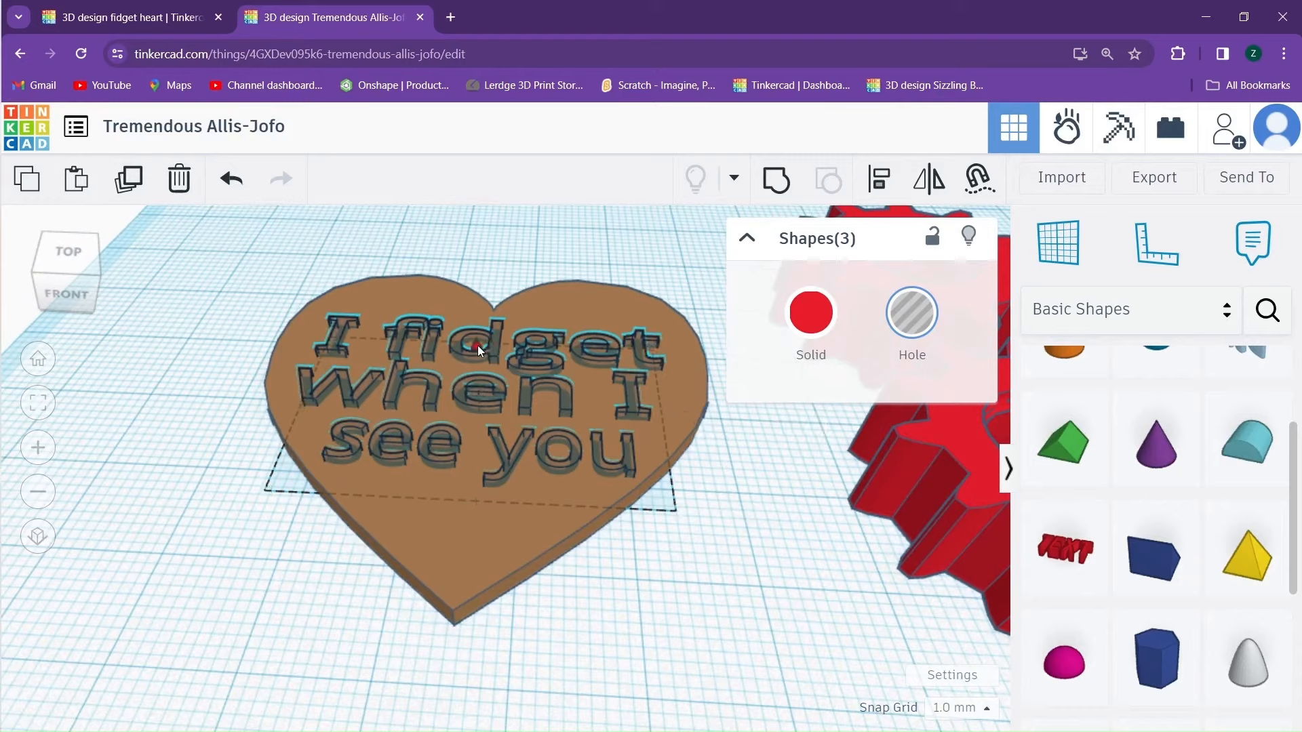
click(478, 348)
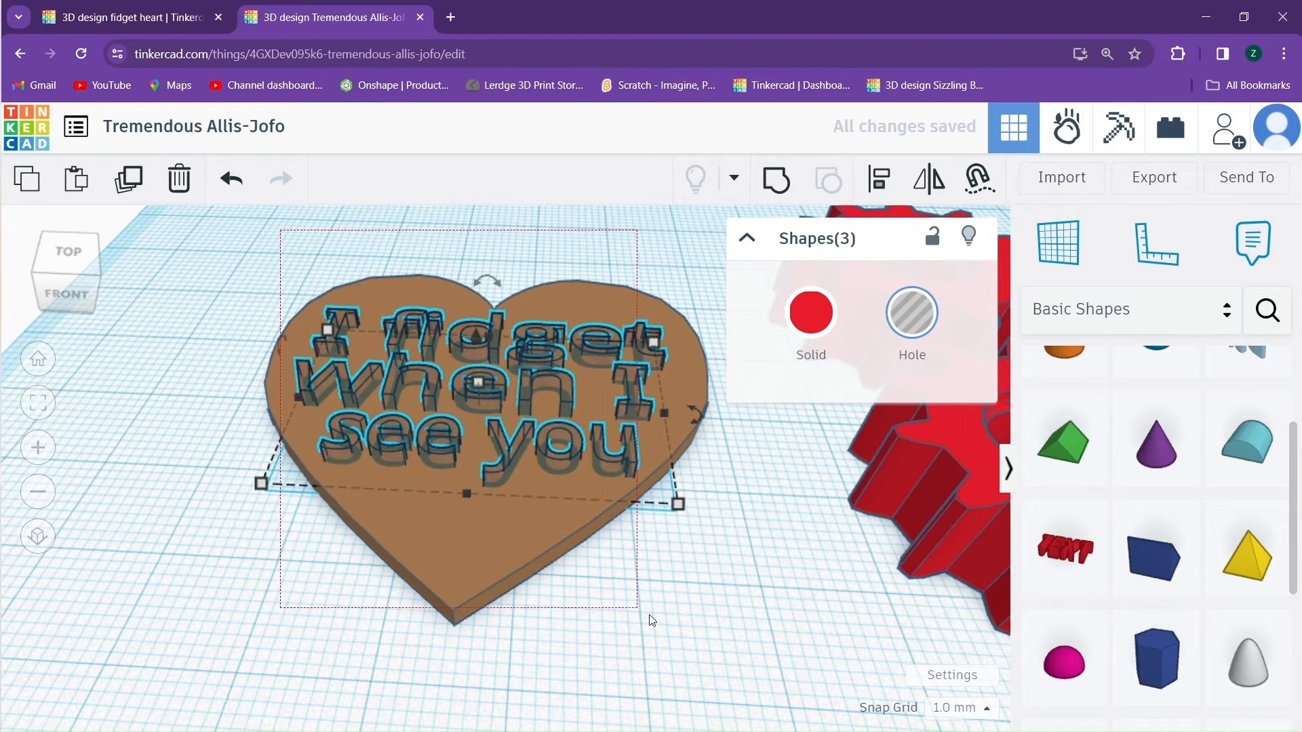
click(774, 180)
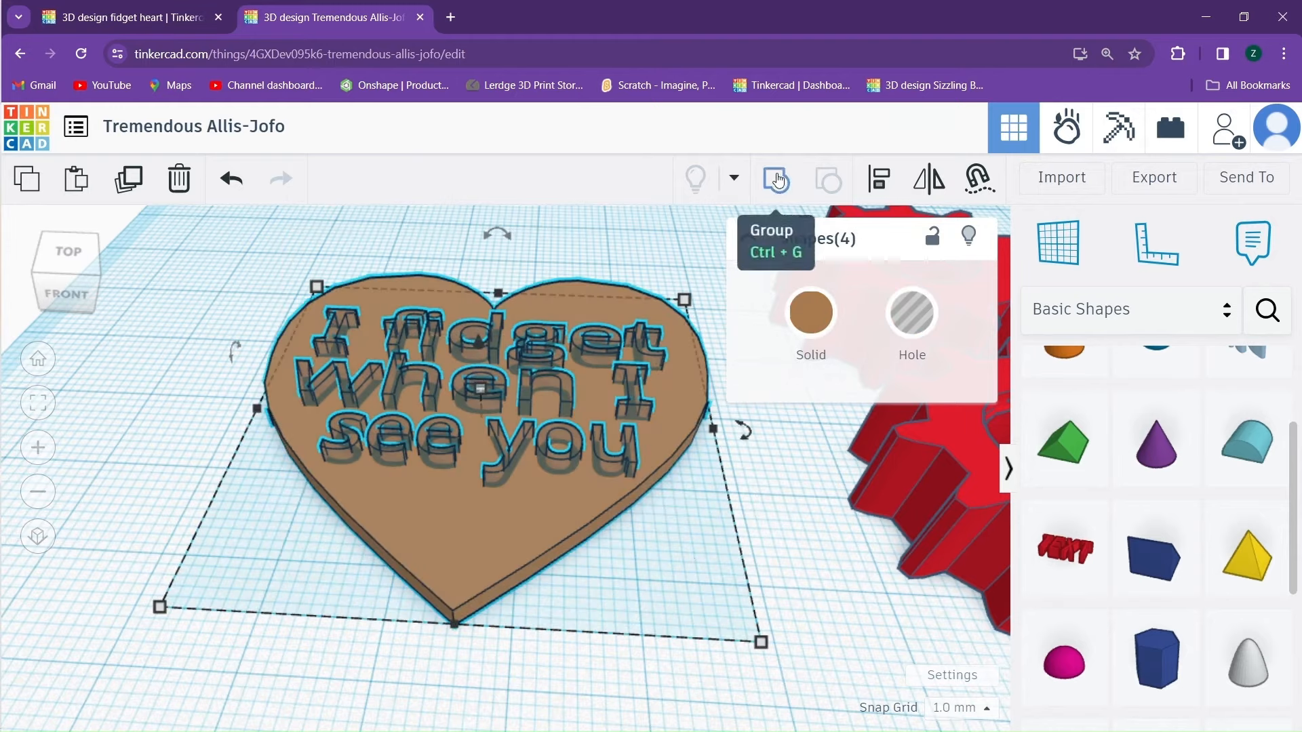
click(774, 178)
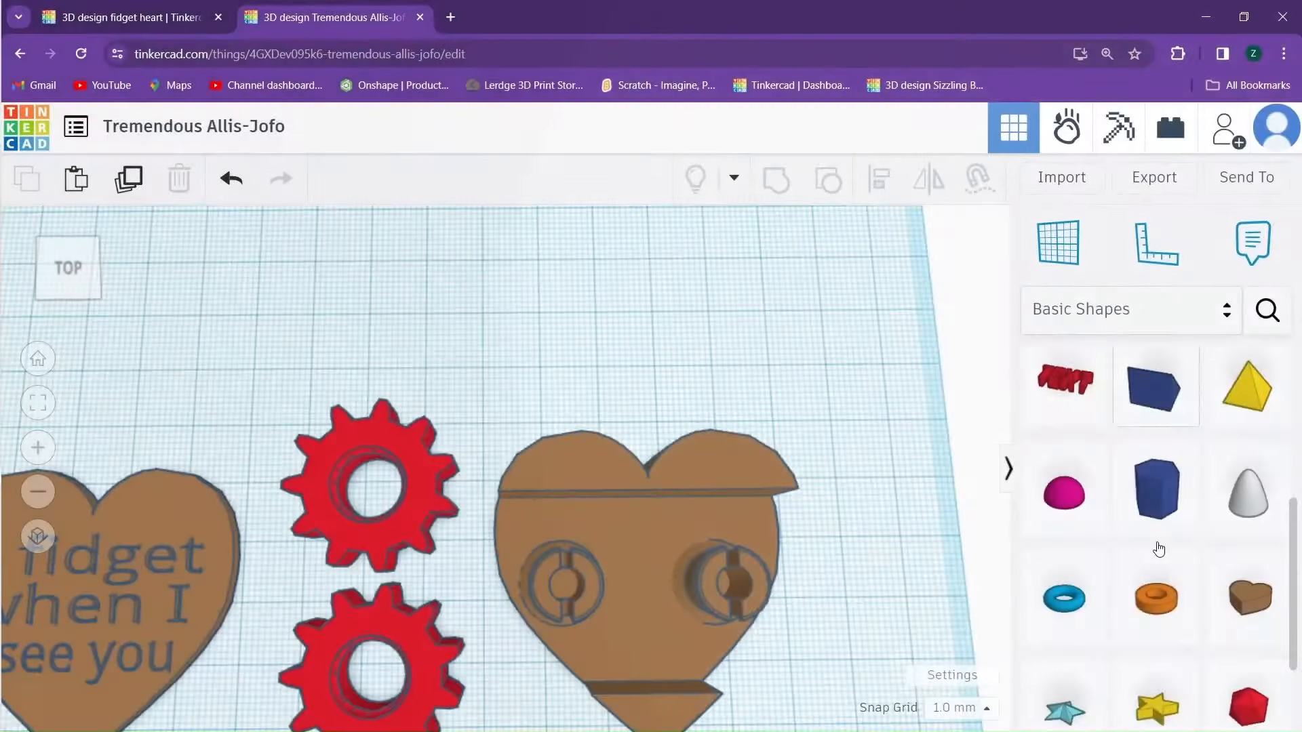
mouse_move(1155, 599)
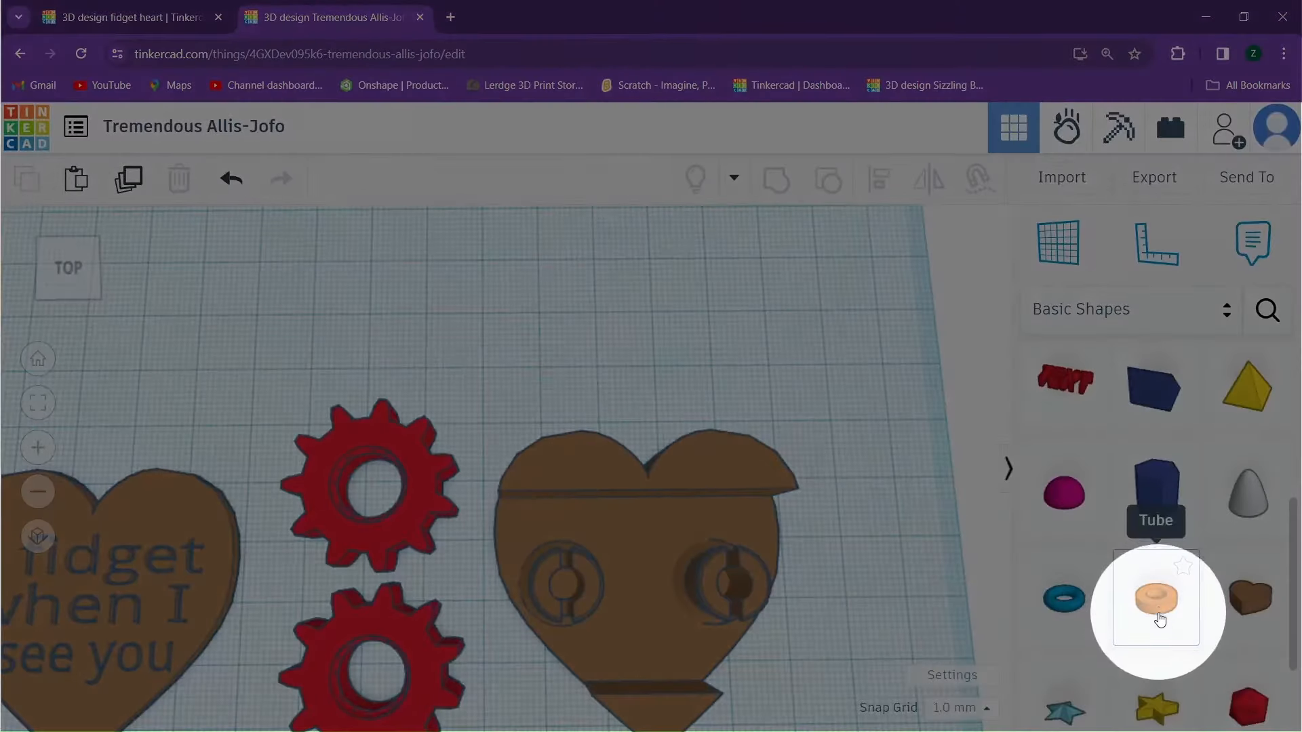
Add a tube with wall thickness 1.8 and place it at the top of the heart case.
click(1155, 598)
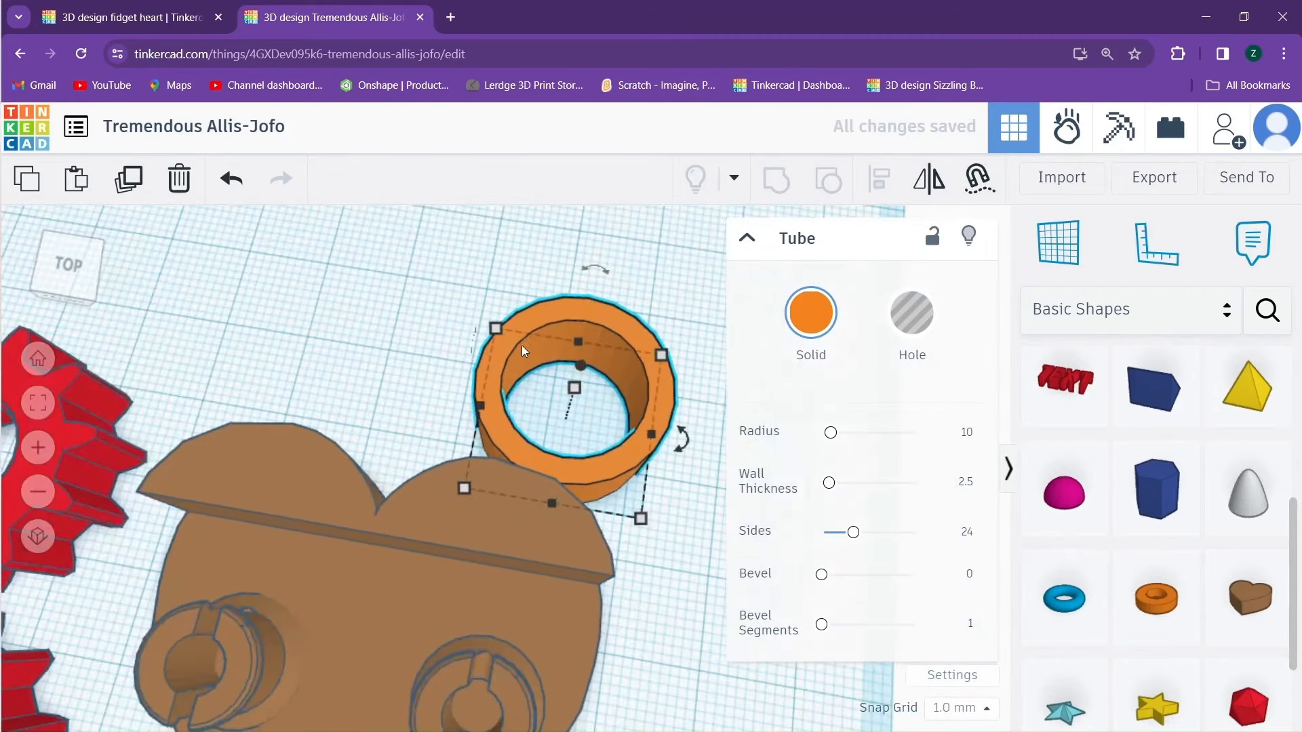
click(952, 436)
text(5)
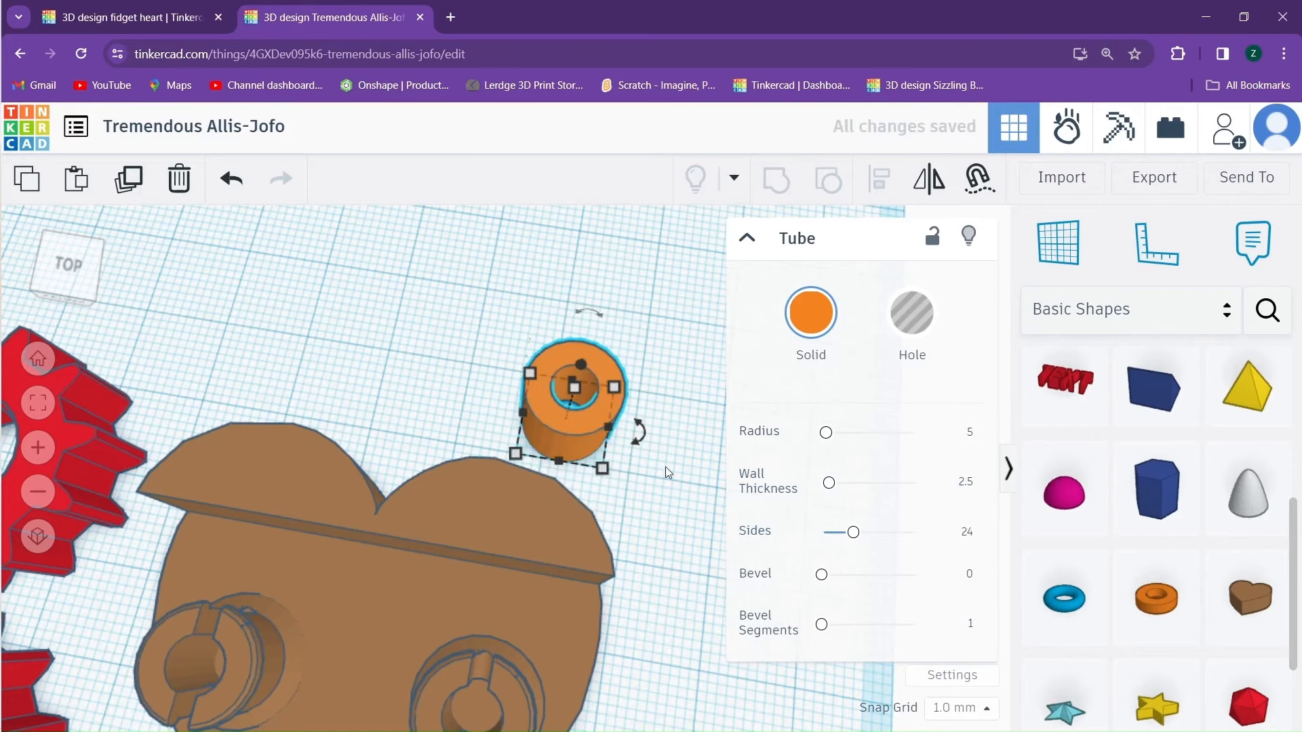
click(951, 486)
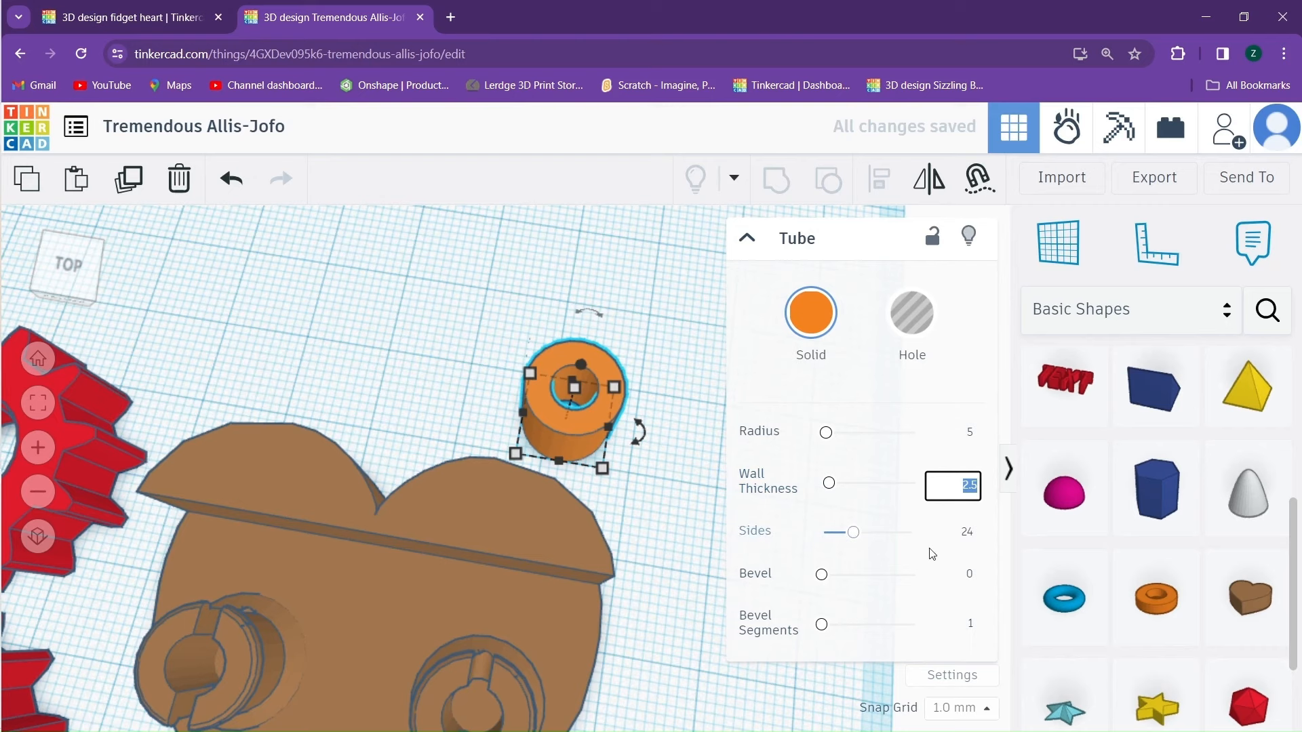
text(1.8)
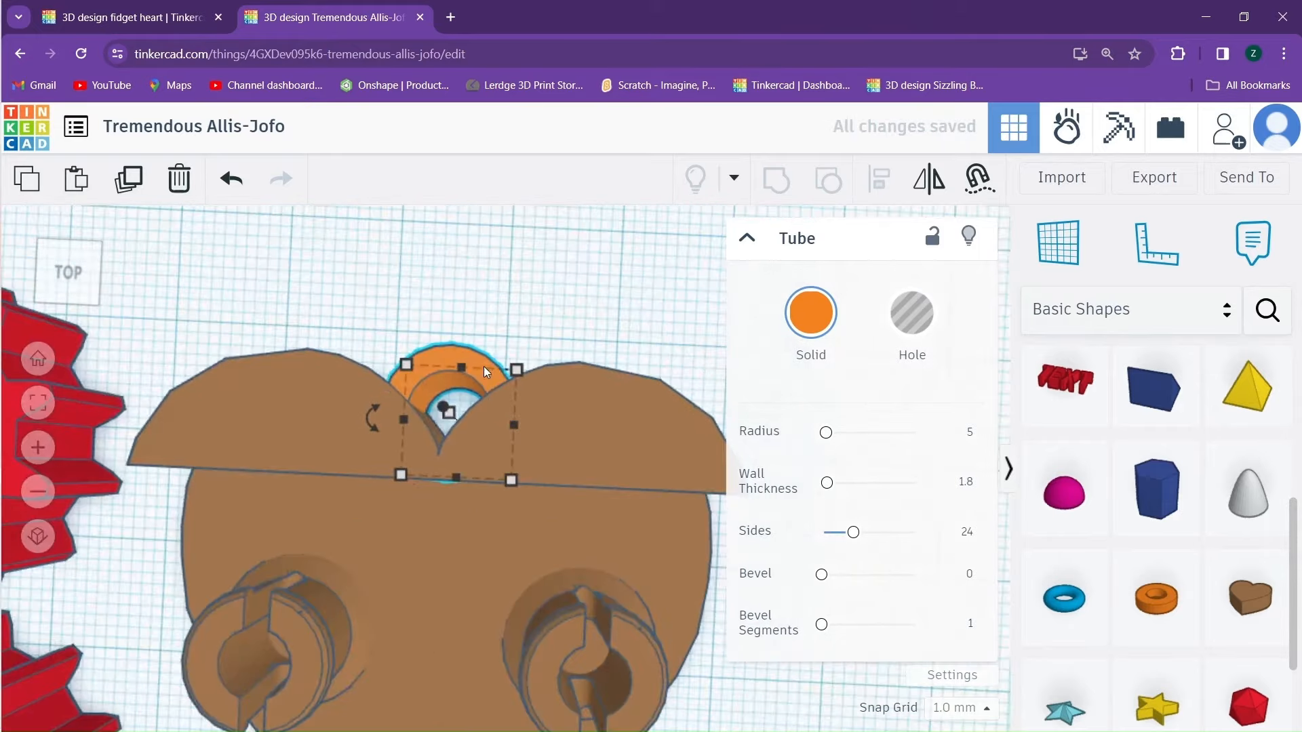
drag(448, 390, 656, 357)
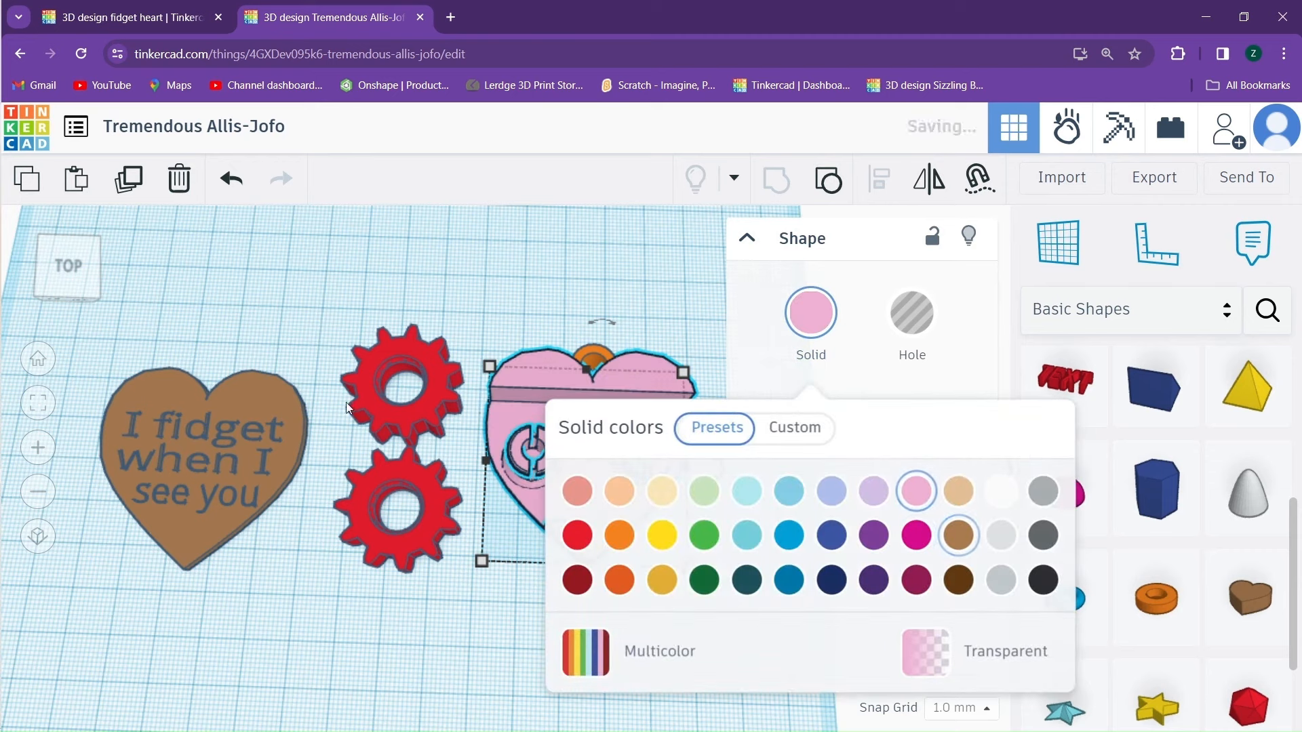
Colour the engraved heart lid red.
click(957, 535)
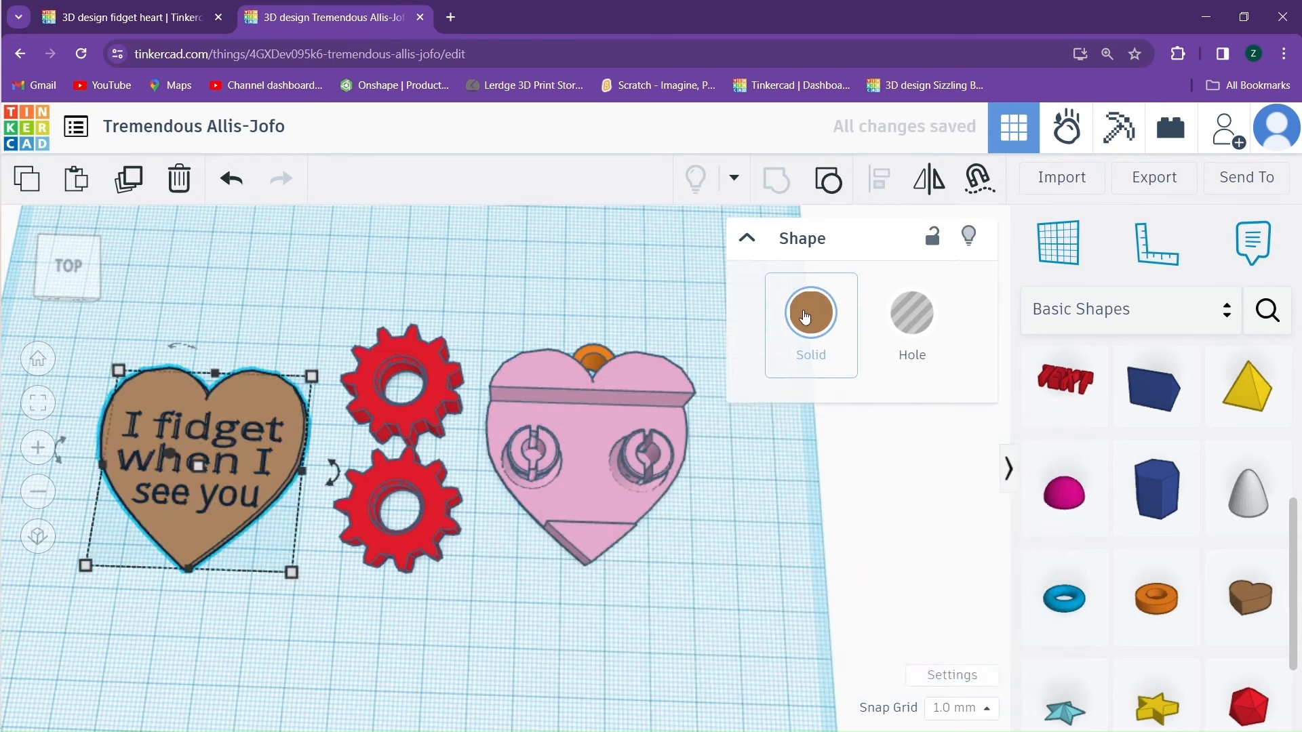
click(810, 312)
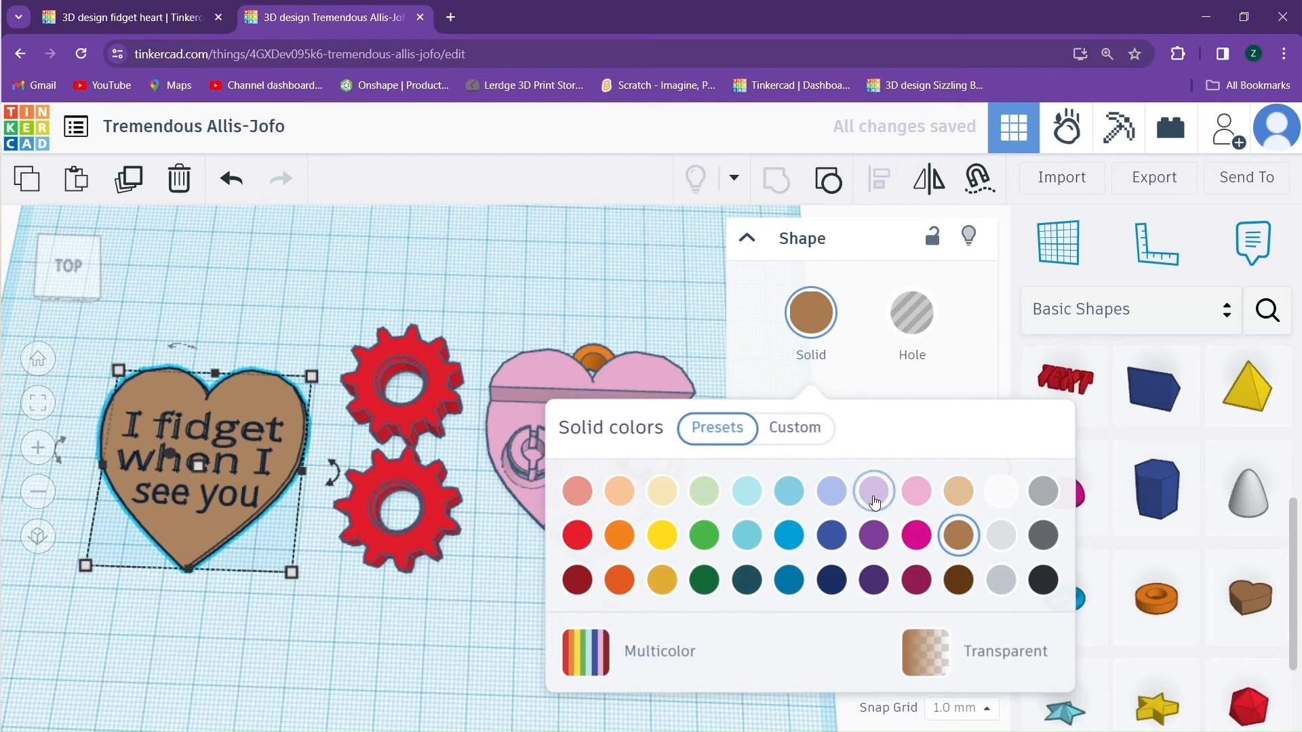
mouse_move(915, 491)
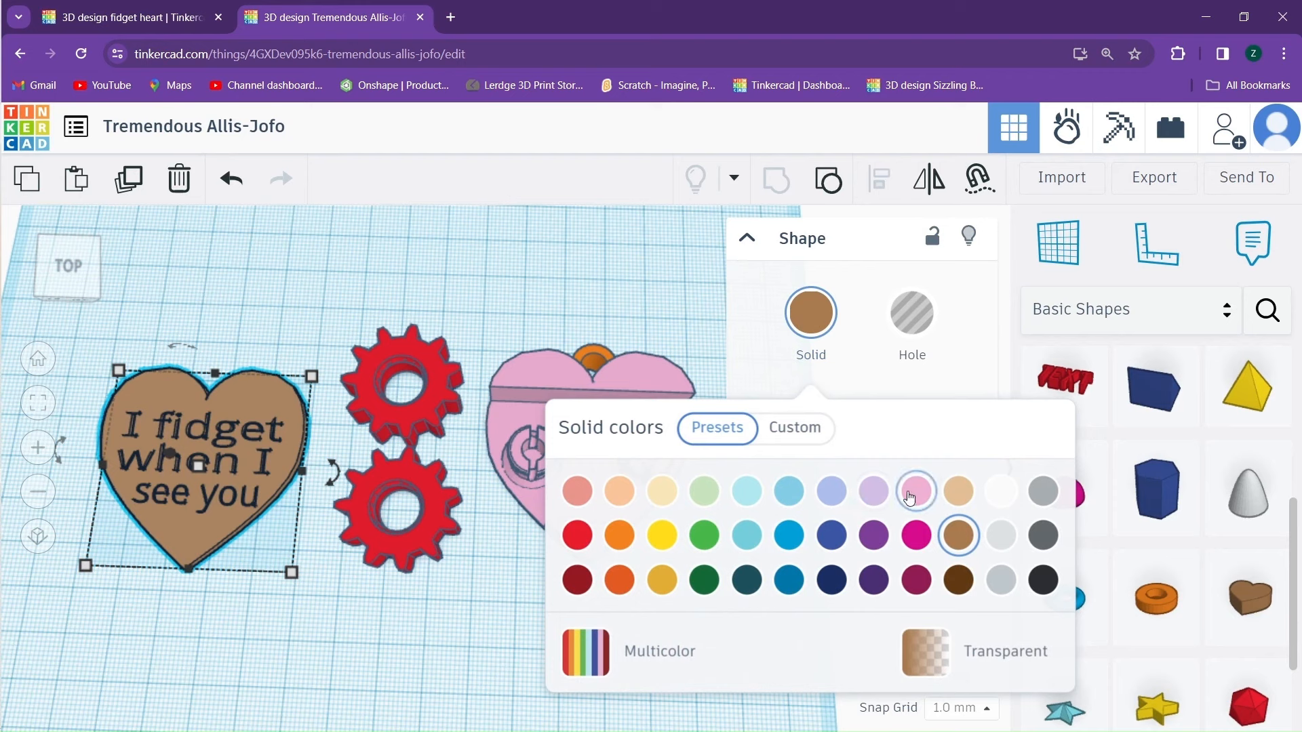
click(576, 536)
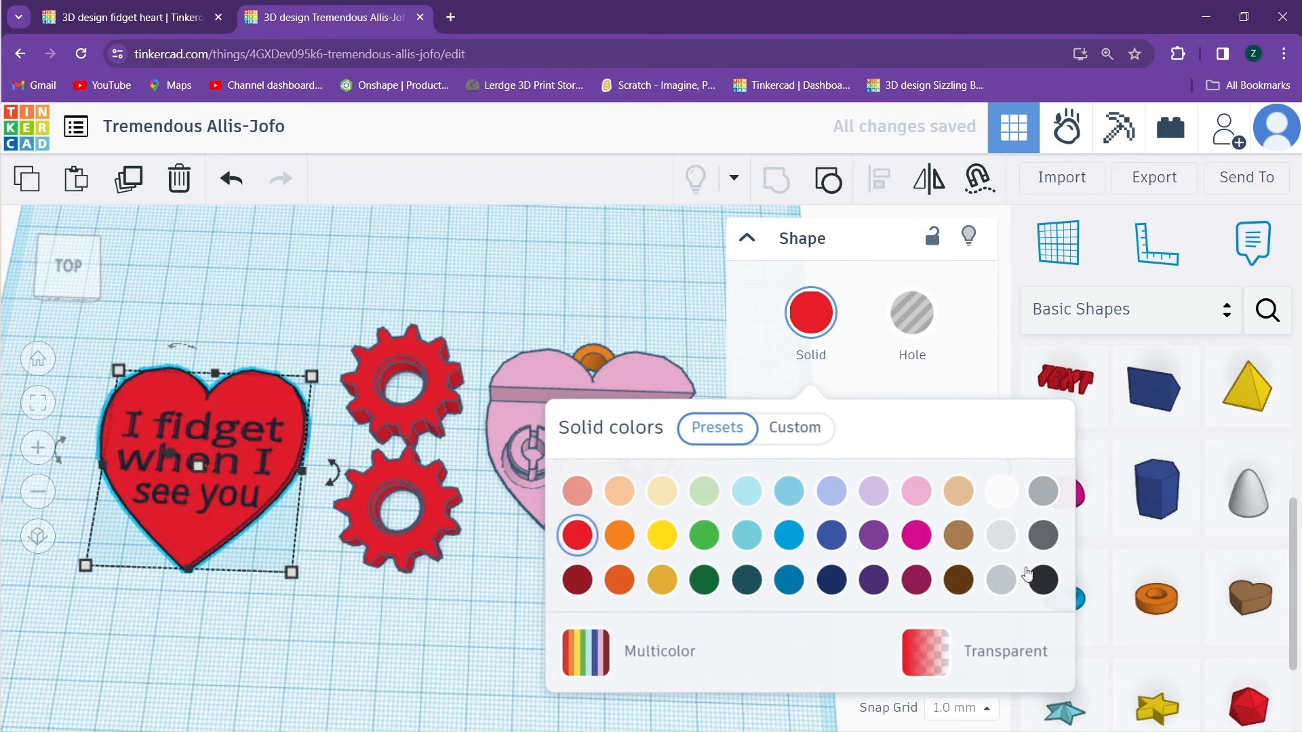